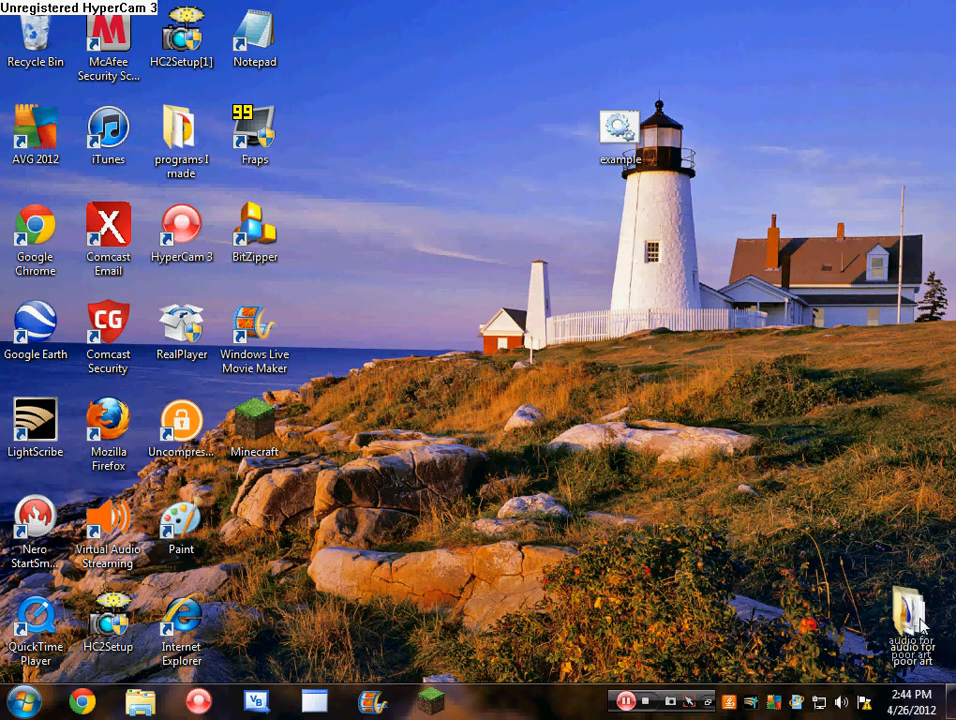
# - Run example.bat from the desktop and close its output window
pyautogui.click(620, 136)
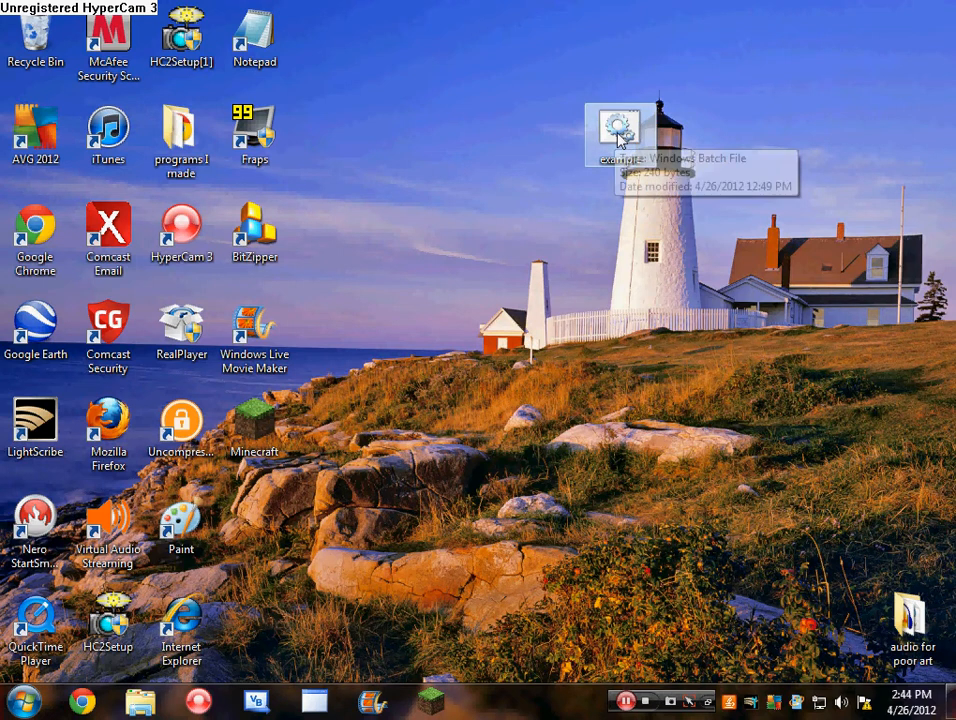
pyautogui.doubleClick(618, 128)
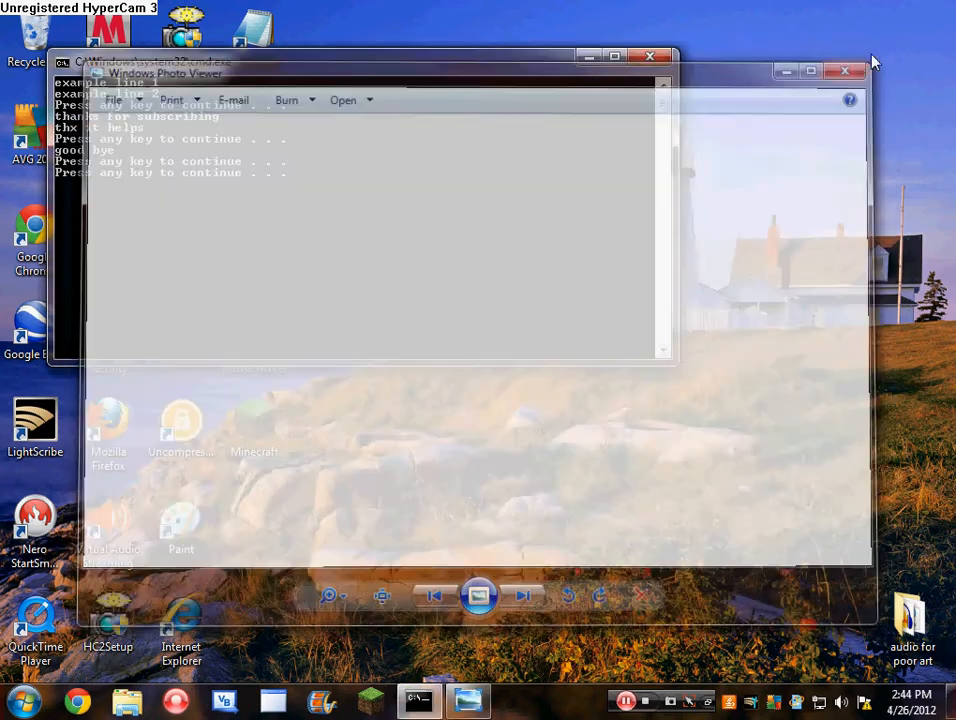
pyautogui.click(844, 70)
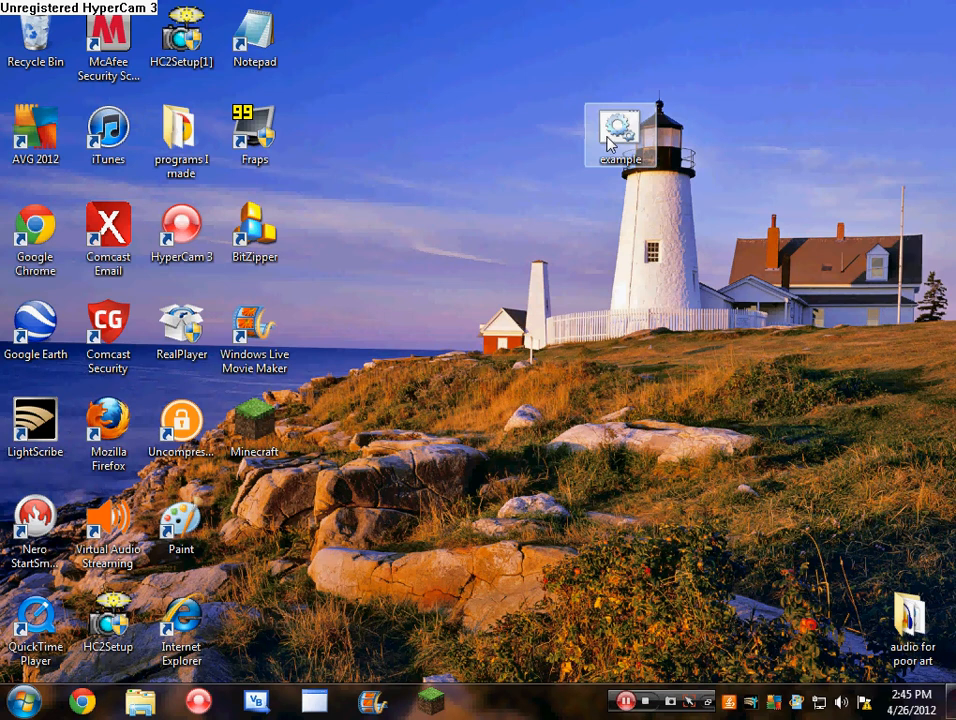
# - Edit example.bat: remove the 'echo good bye' line, add a closing pause, then close Notepad
pyautogui.rightClick(620, 136)
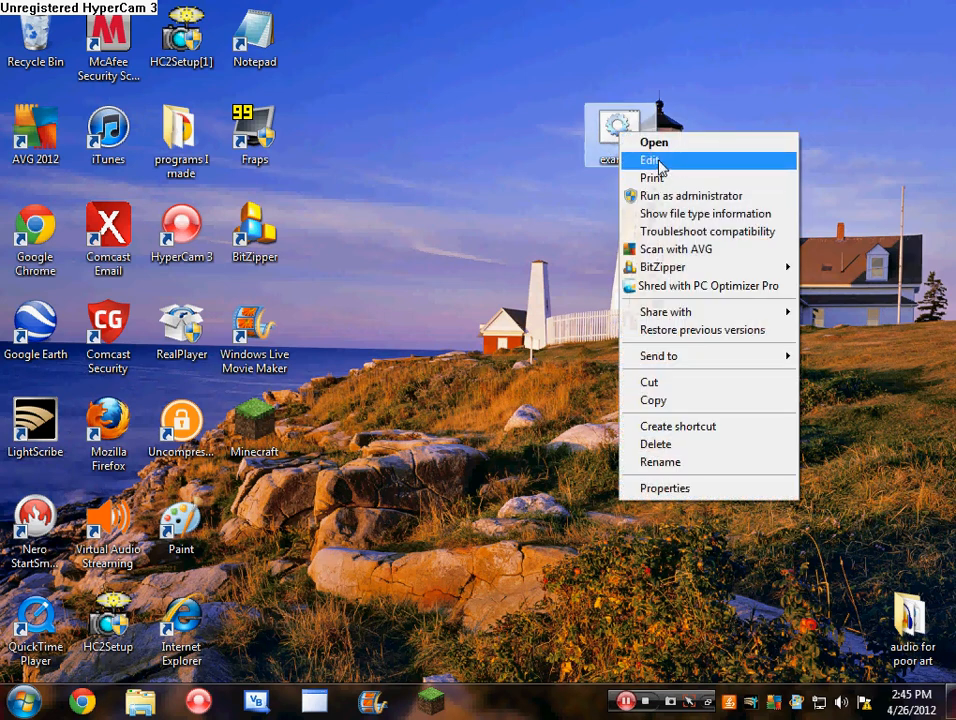
pyautogui.click(652, 160)
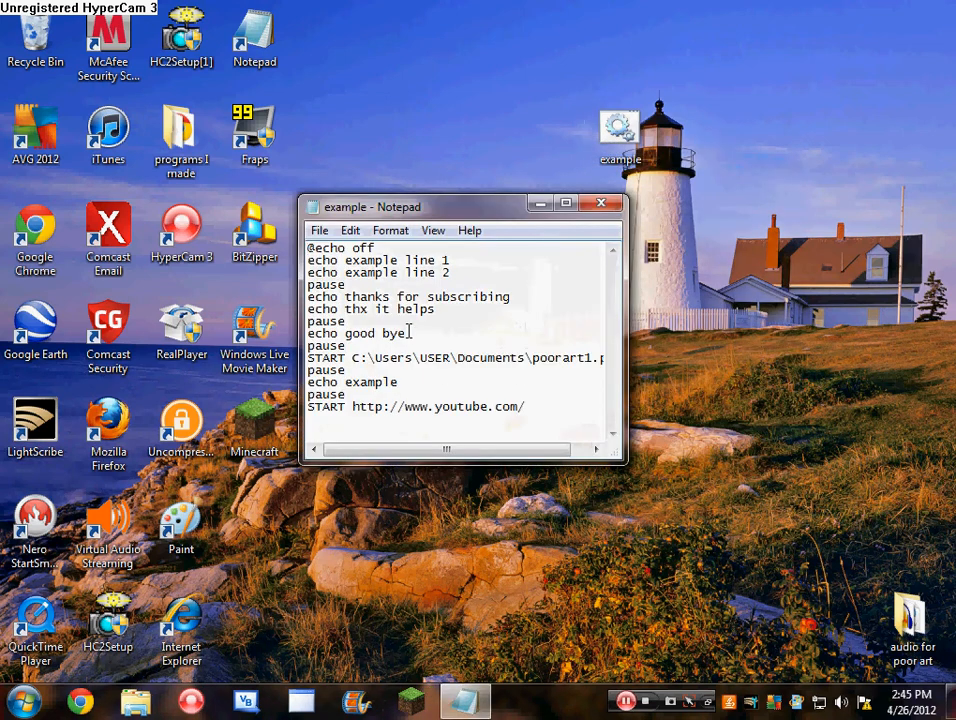
pyautogui.doubleClick(356, 332)
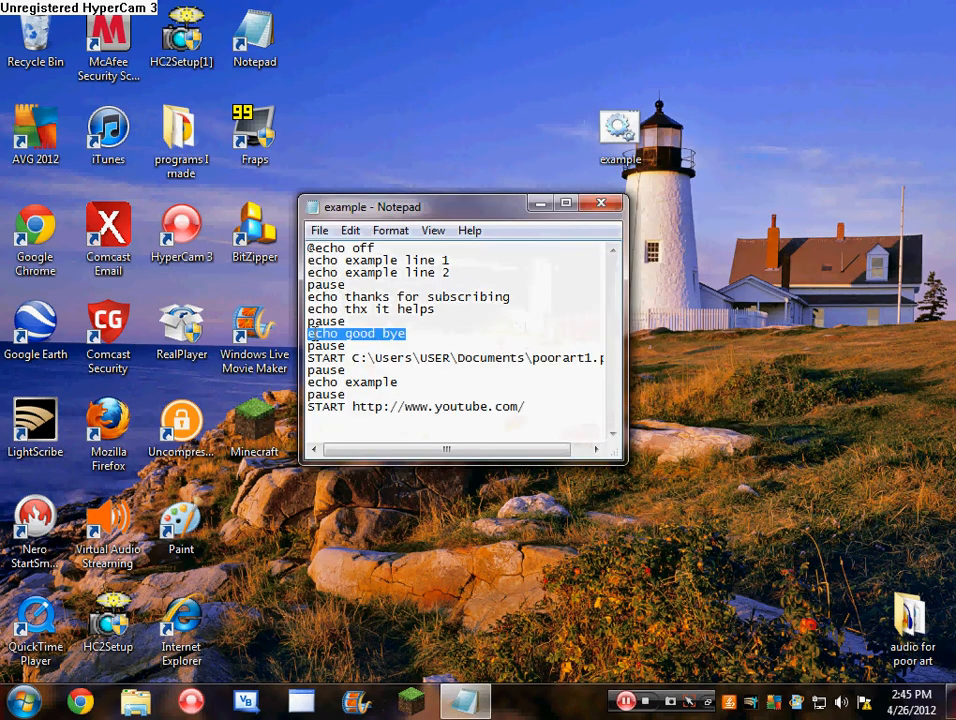
pyautogui.press('Delete')
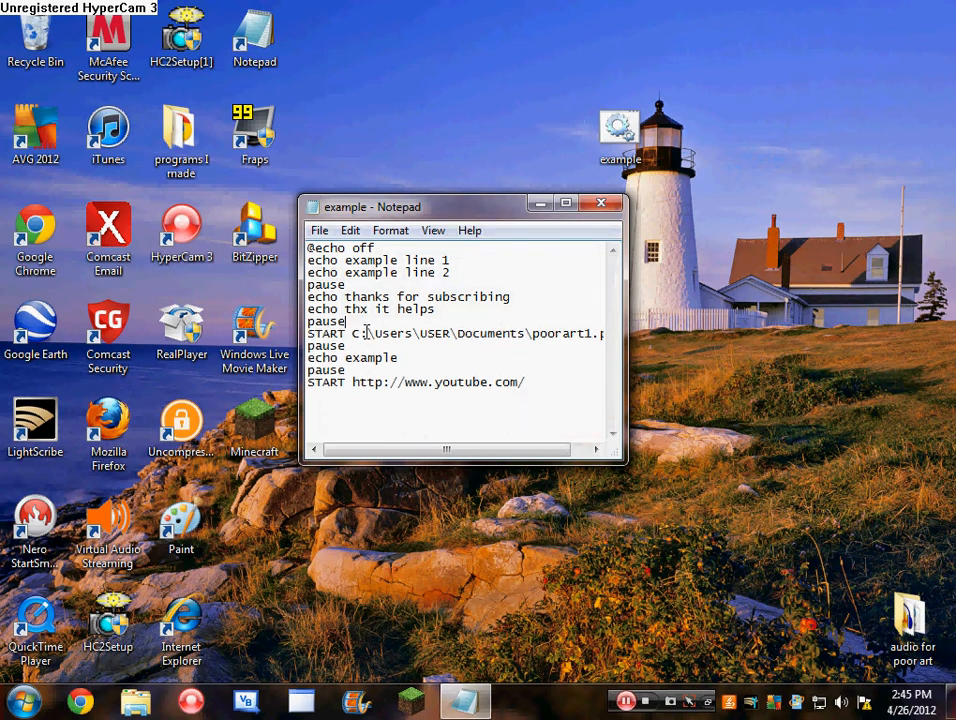
pyautogui.moveTo(348, 308); pyautogui.dragTo(524, 382)
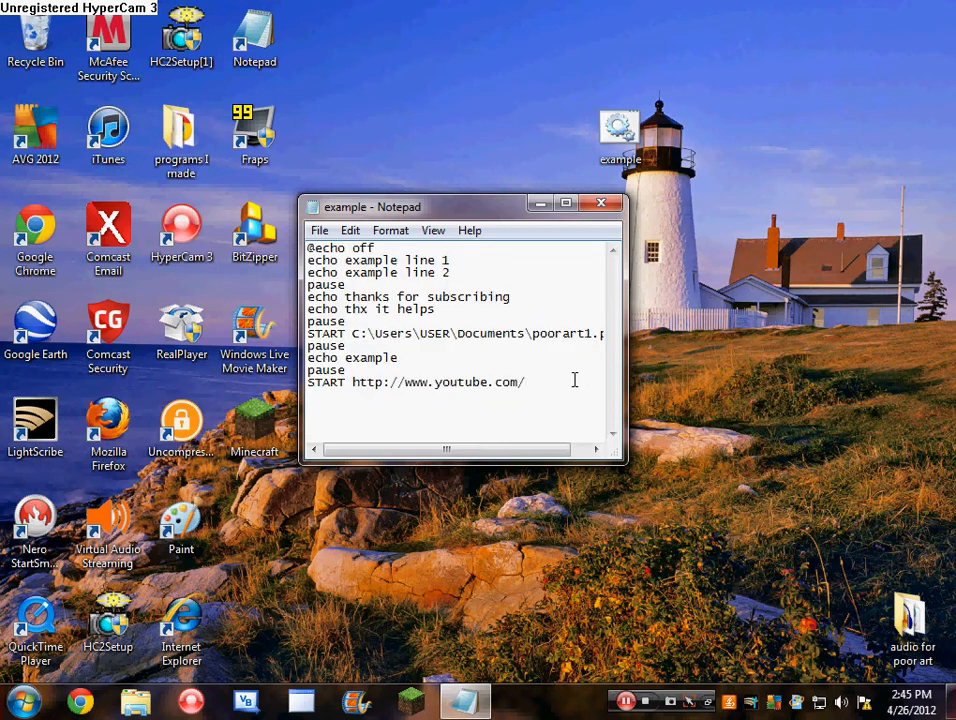
pyautogui.write('pause')
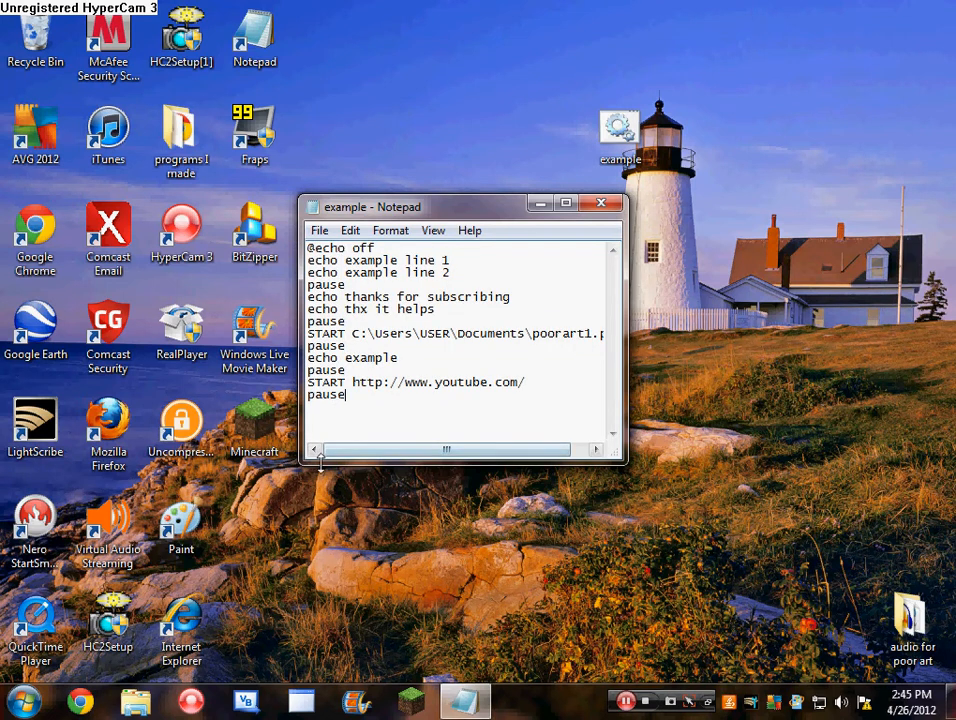
pyautogui.press('ctrl+a')
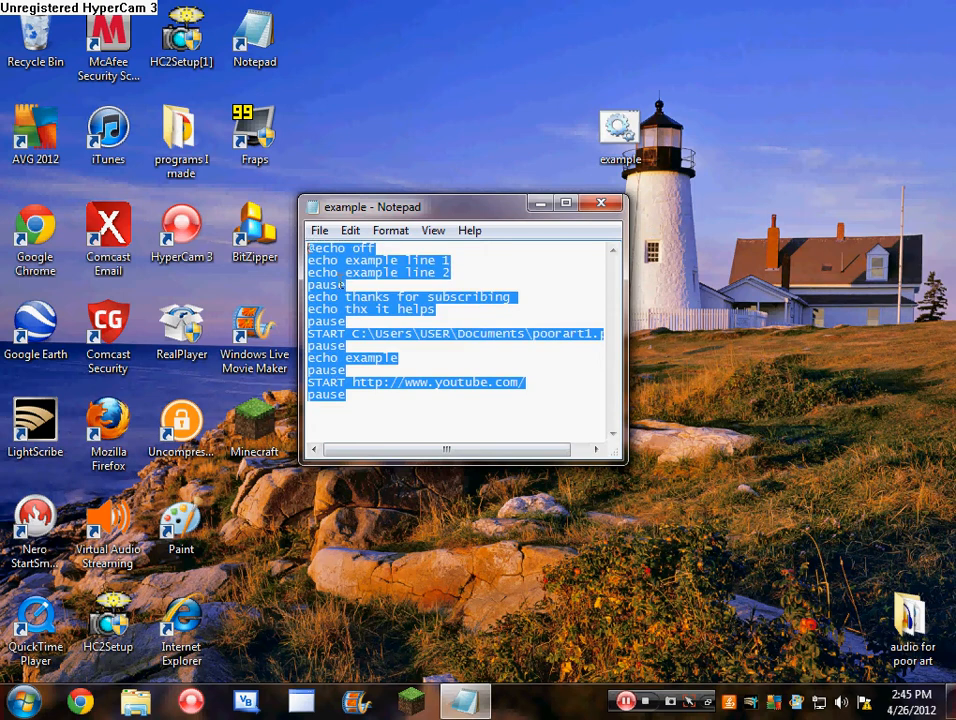
pyautogui.click(404, 362)
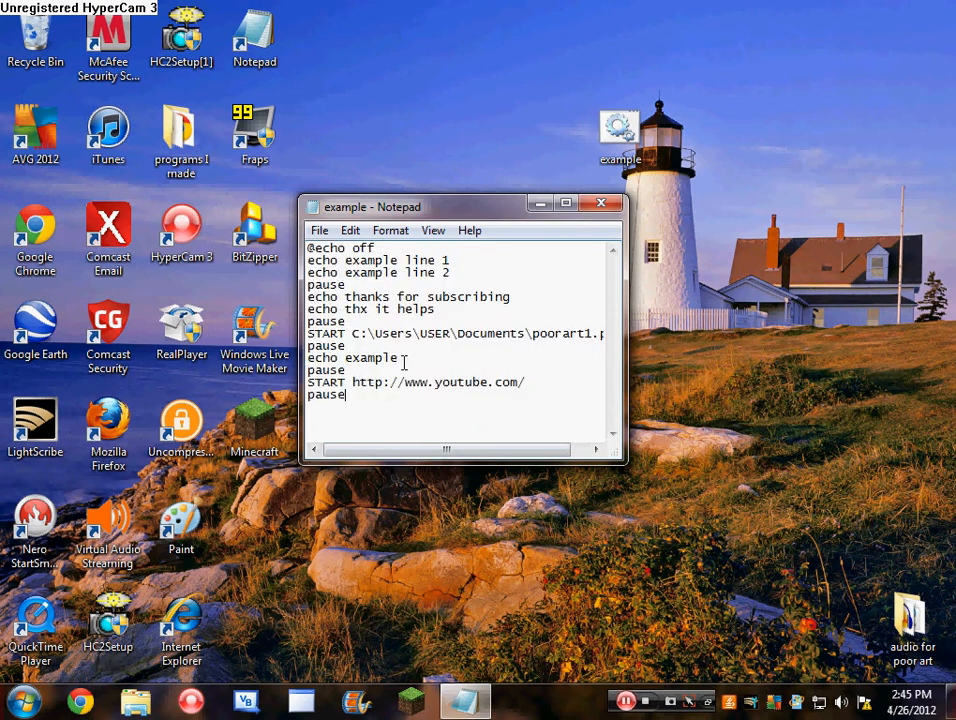
pyautogui.click(602, 204)
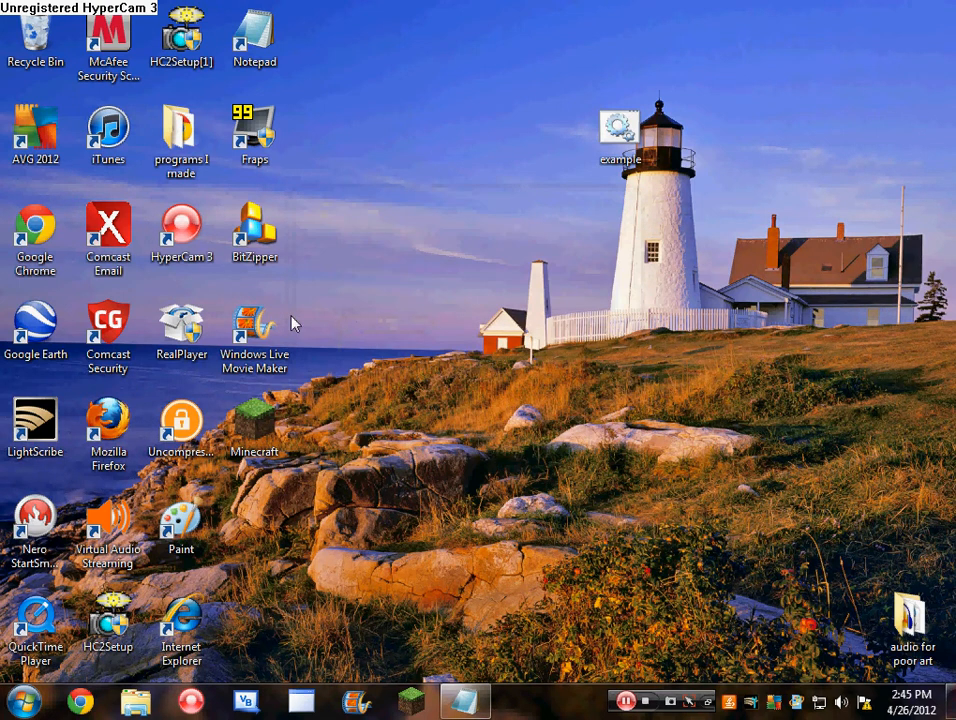
# - From the 'programs I made' folder, copy the password-check lines of password.bat and close it
pyautogui.click(180, 130)
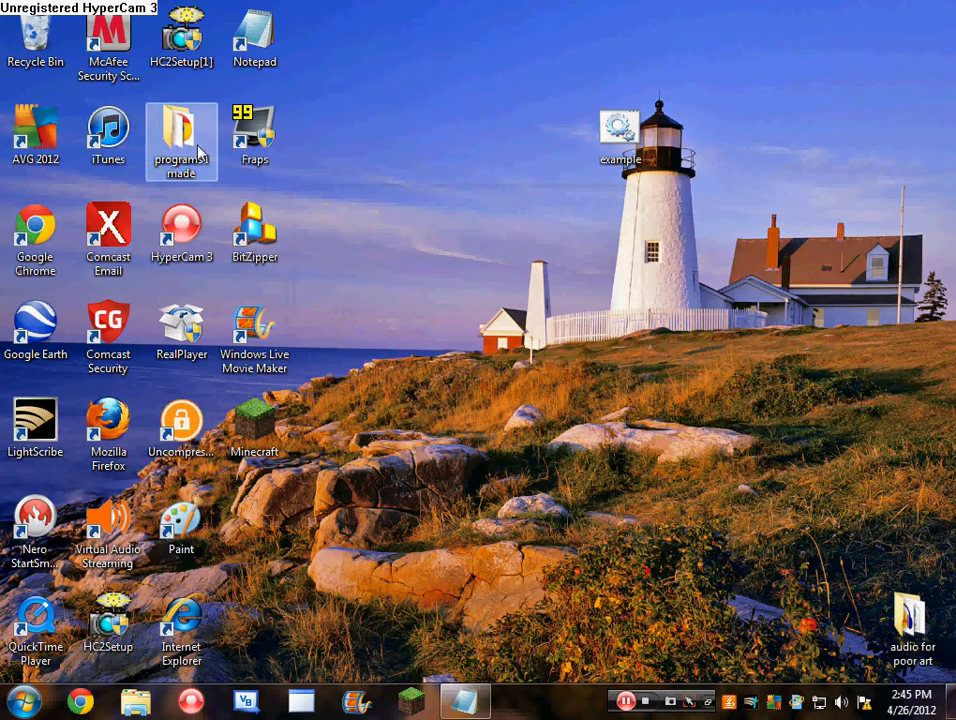
pyautogui.doubleClick(180, 130)
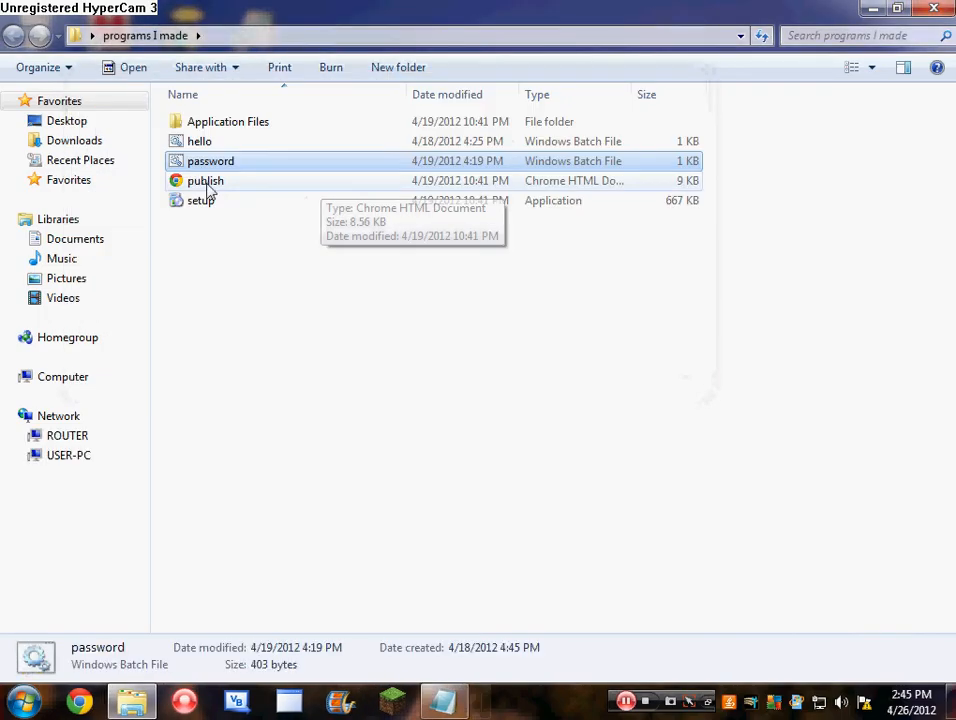
pyautogui.doubleClick(210, 160)
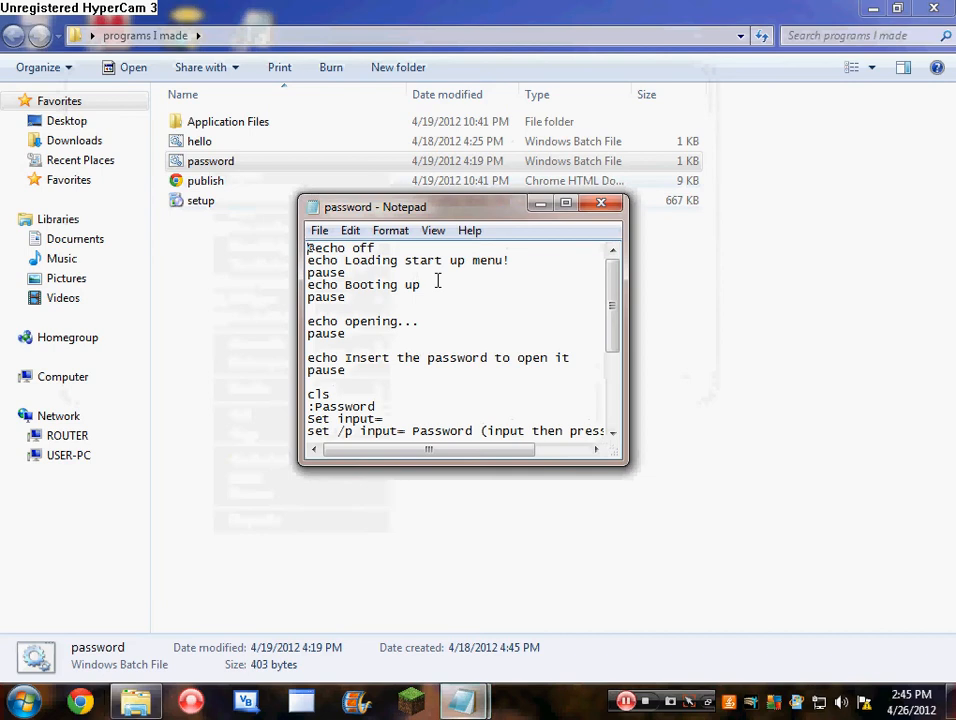
pyautogui.scroll(-3)
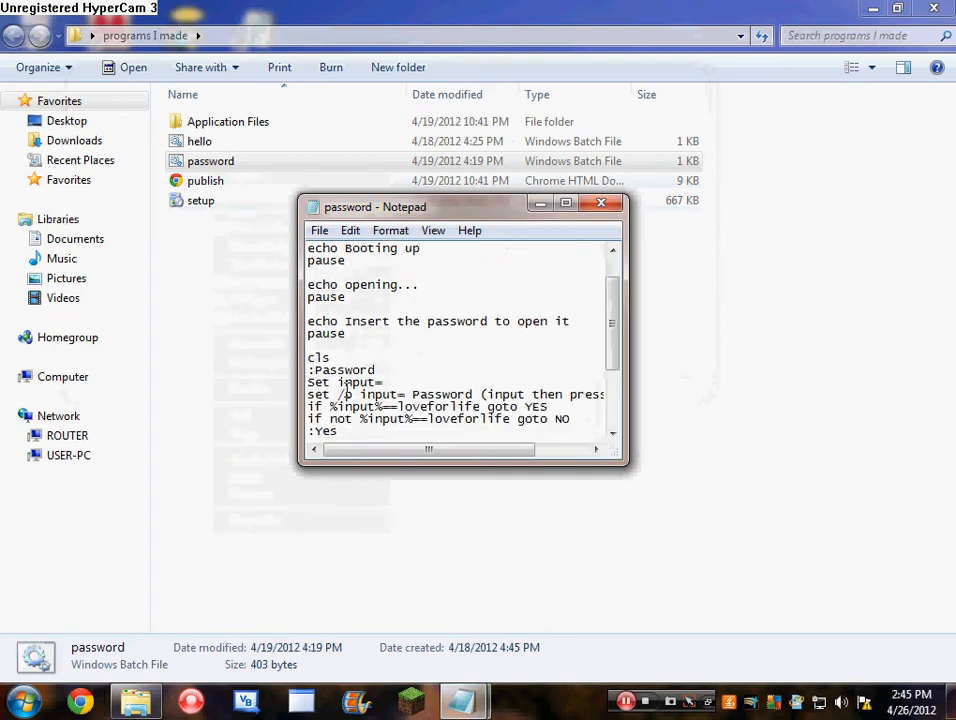
pyautogui.scroll(-3)
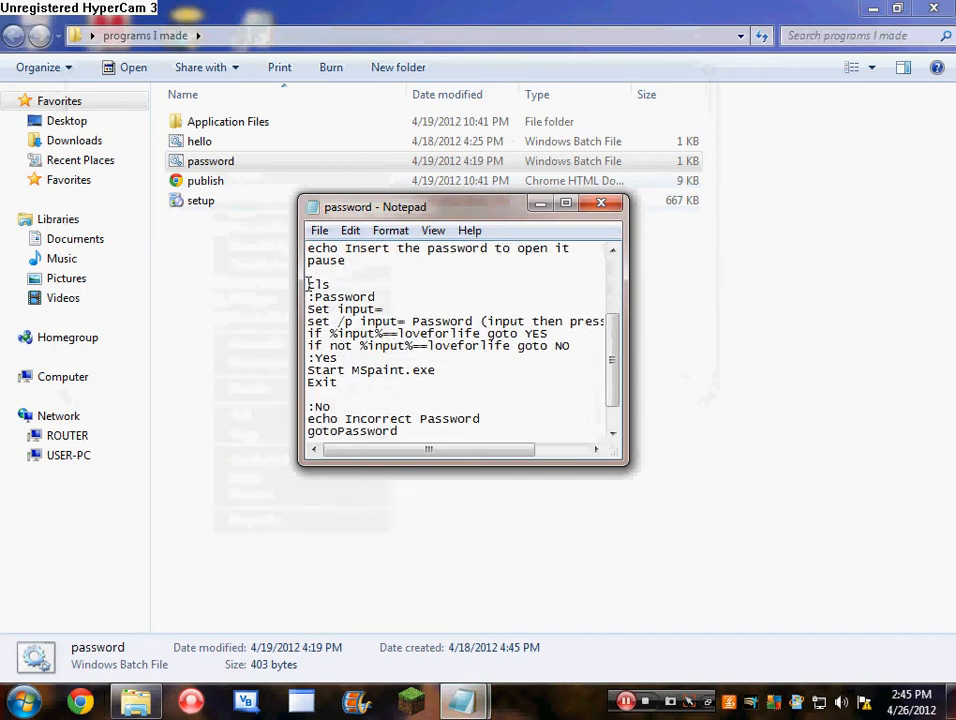
pyautogui.press('ctrl+a')
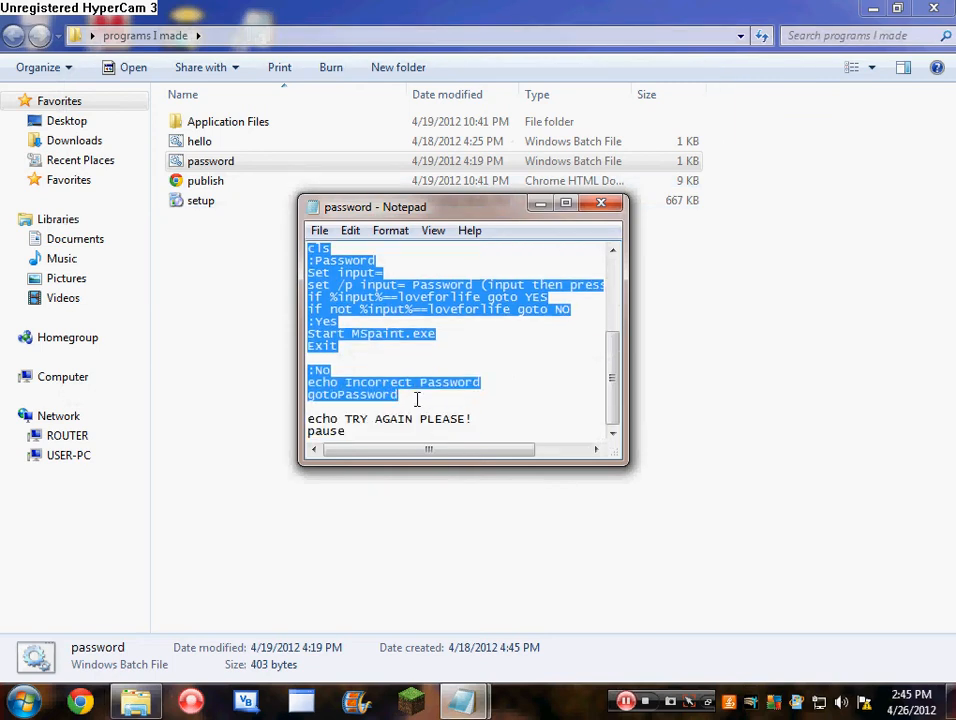
pyautogui.rightClick(416, 400)
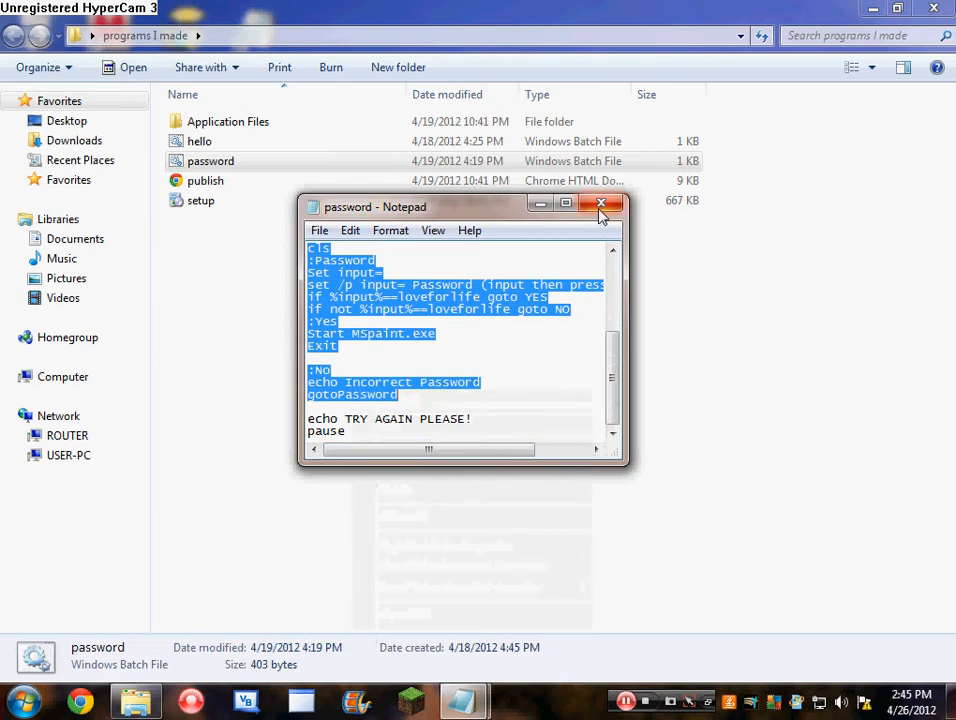
pyautogui.click(600, 206)
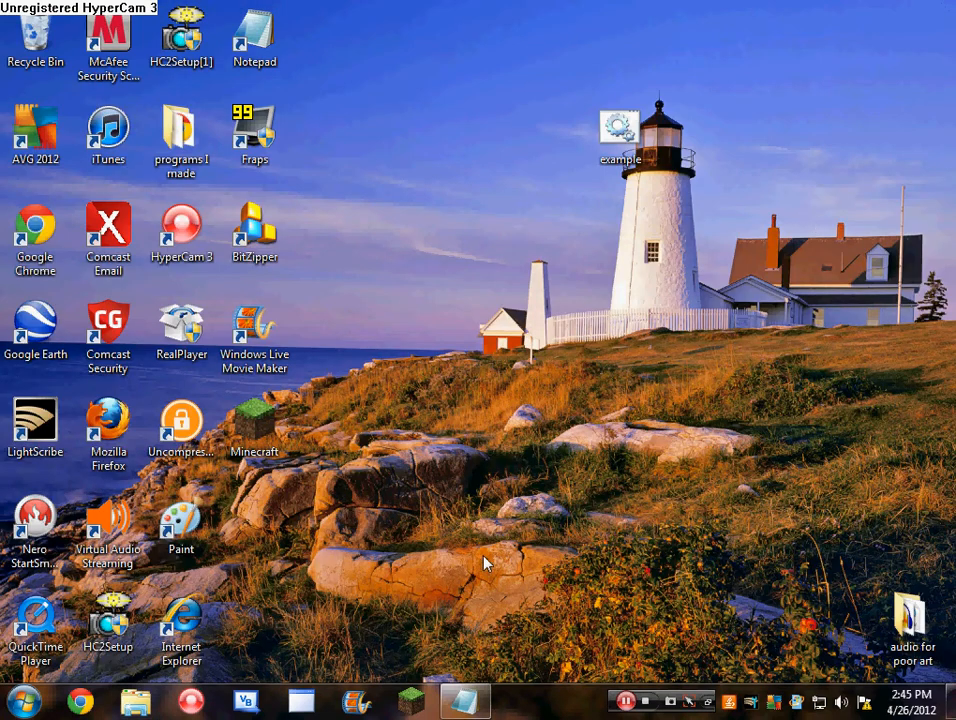
# - Reopen example.bat and change the second check's 'loveforlife' toward 'password'
pyautogui.doubleClick(620, 130)
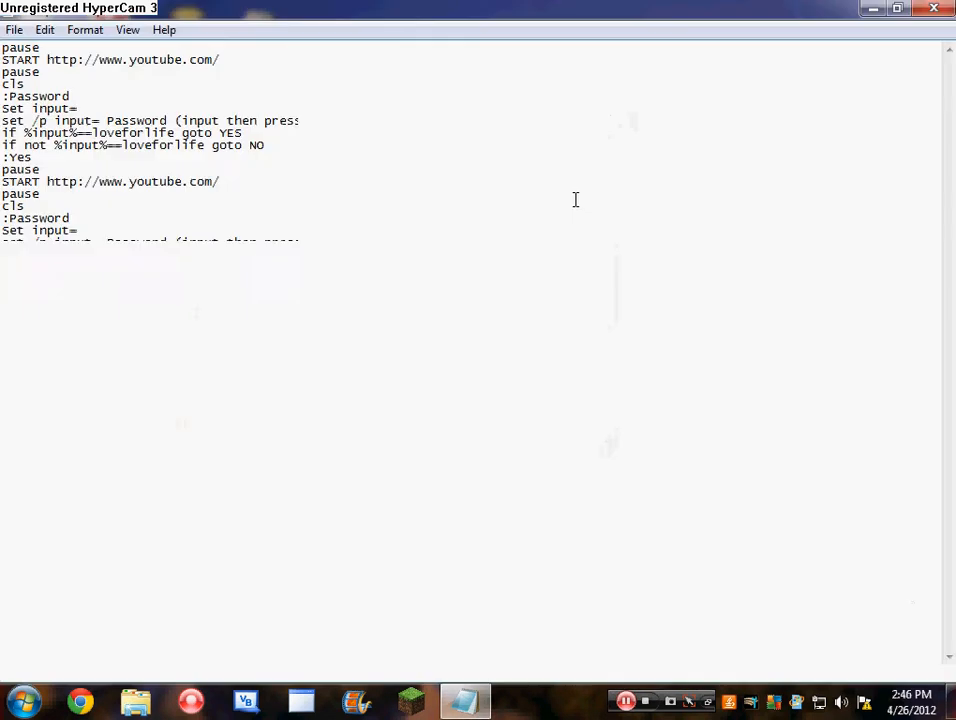
pyautogui.scroll(3)
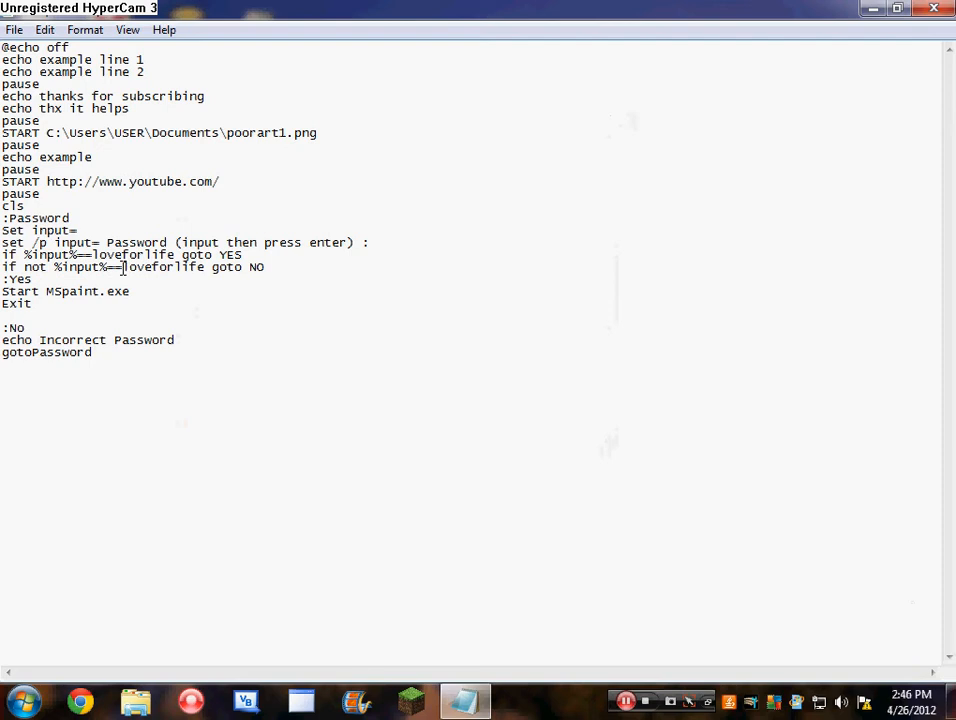
pyautogui.moveTo(122, 268); pyautogui.dragTo(32, 280)
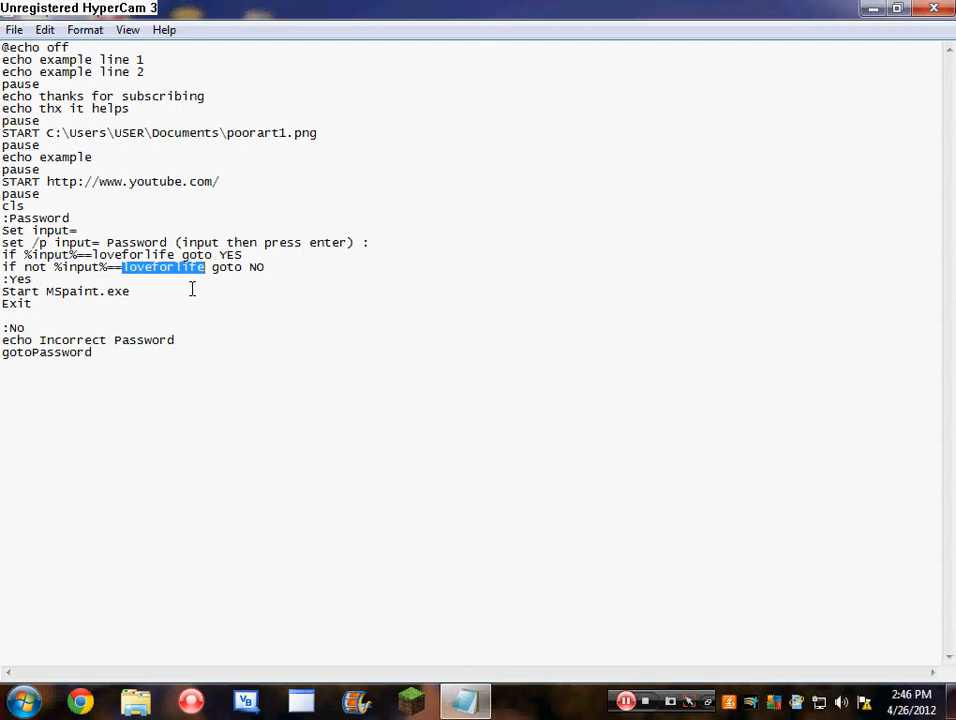
pyautogui.write('password')
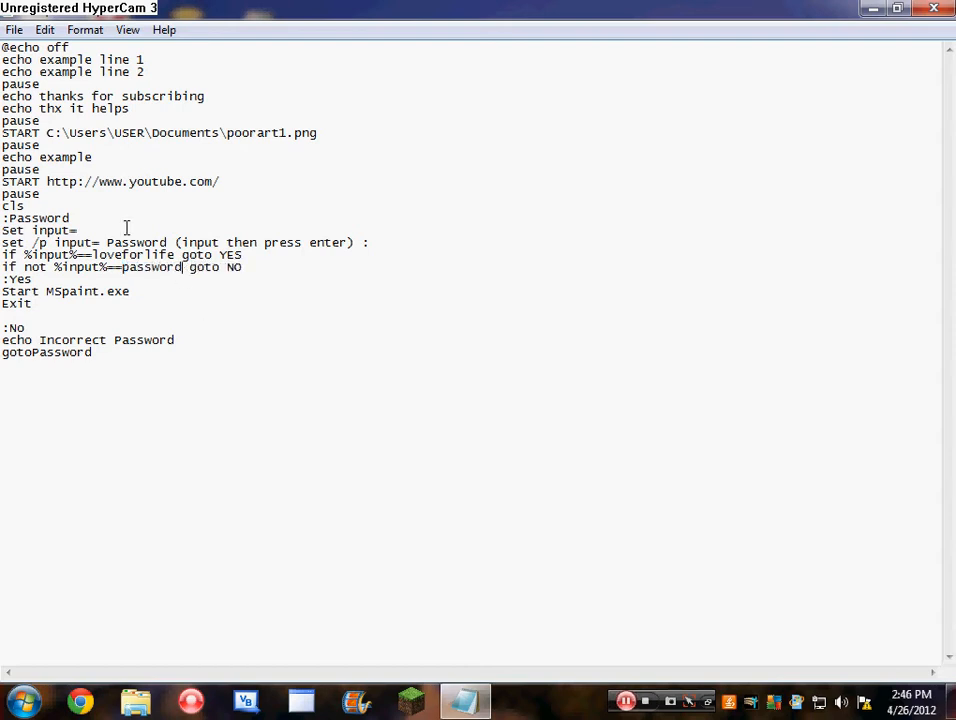
# - Retype the prompt word so the line reads 'set /p input= Password (input then press enter) :'
pyautogui.doubleClick(136, 242)
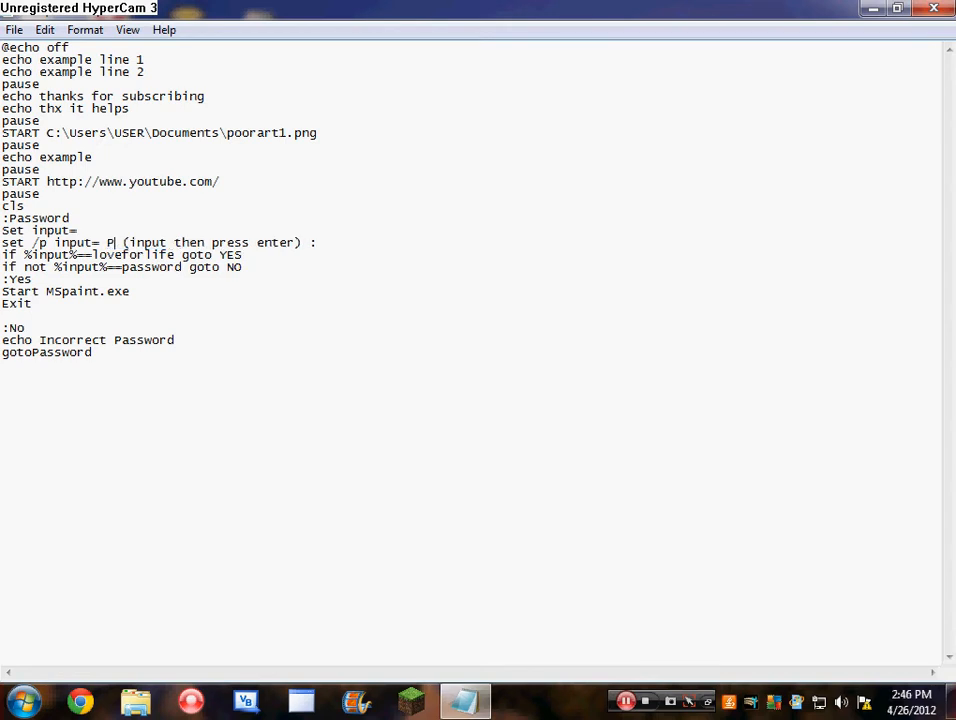
pyautogui.write('as')
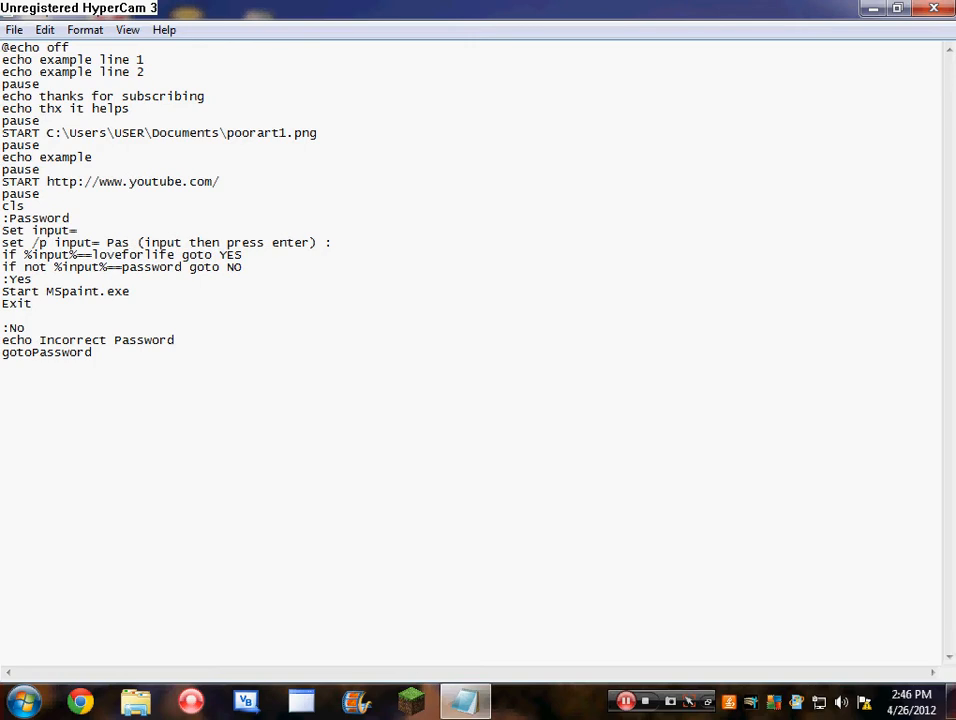
pyautogui.write('sw')
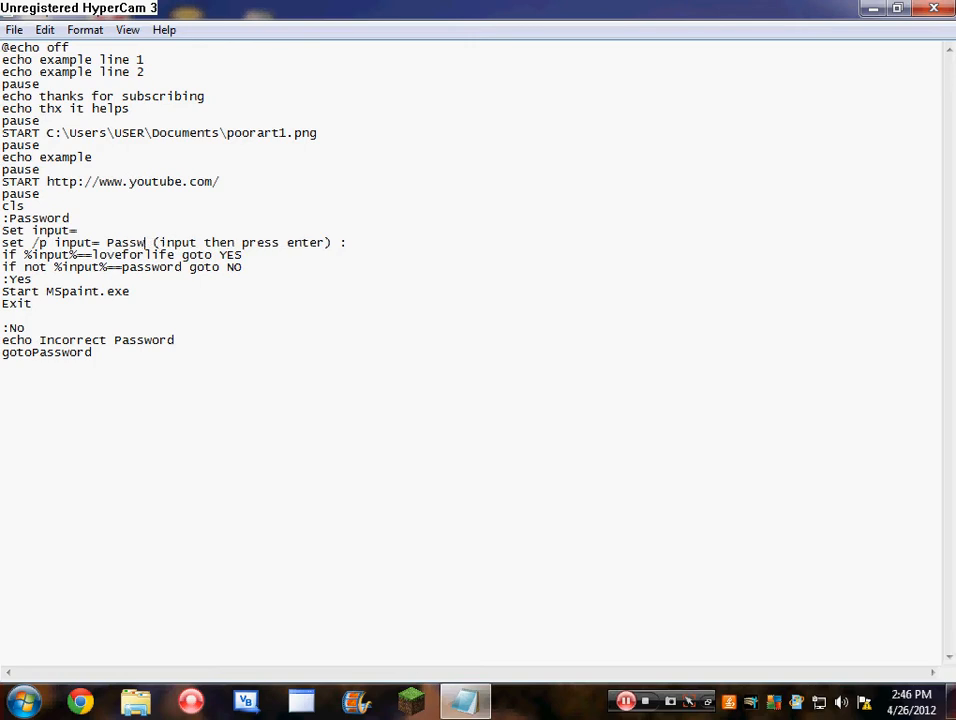
pyautogui.write('ord')
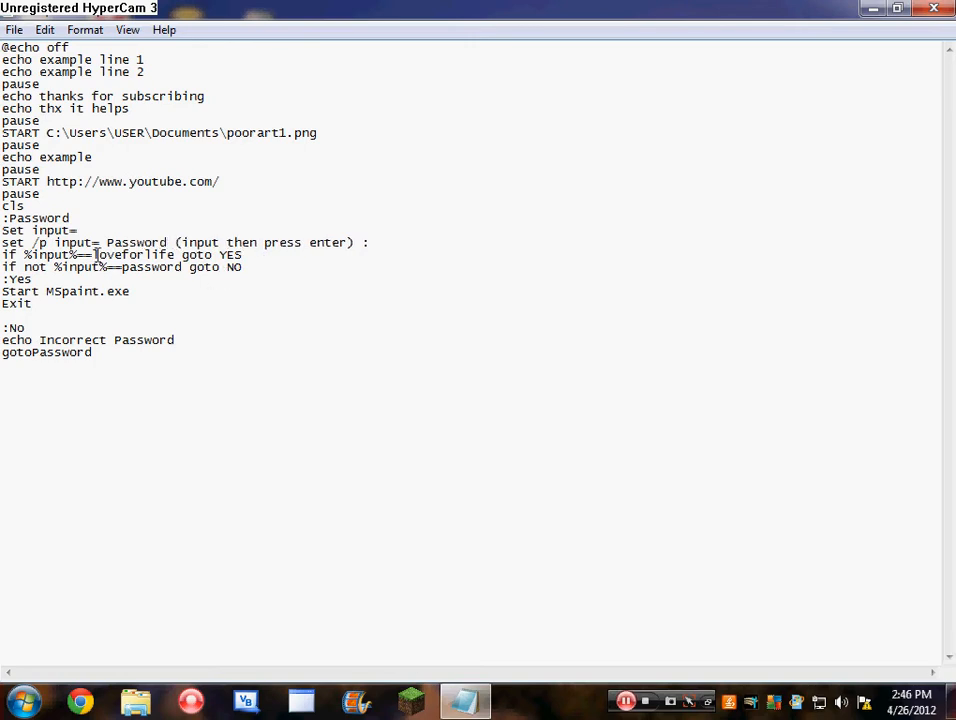
# - Make the YES check compare to 'password' and change the :Yes start line from MSpaint.exe to google
pyautogui.doubleClick(124, 254)
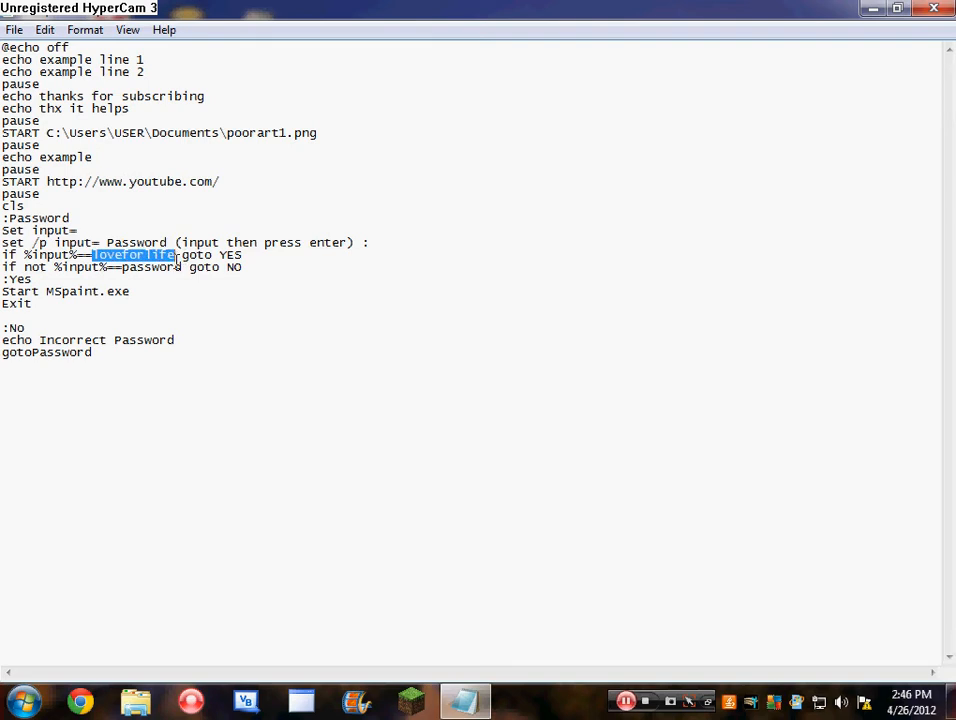
pyautogui.write('password')
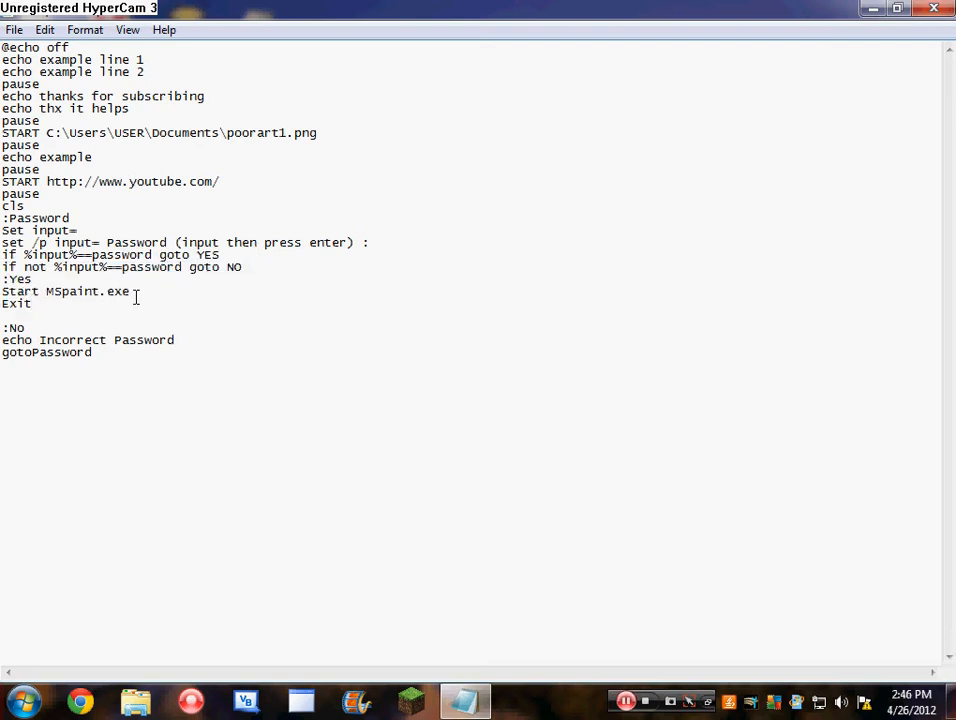
pyautogui.doubleClick(88, 292)
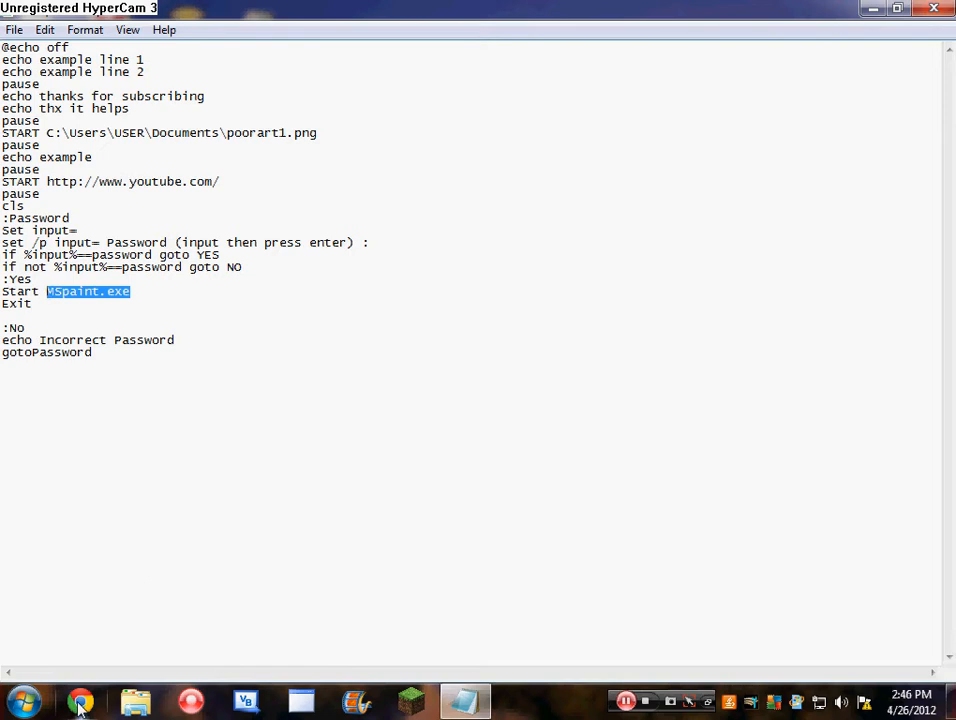
pyautogui.moveTo(96, 640)
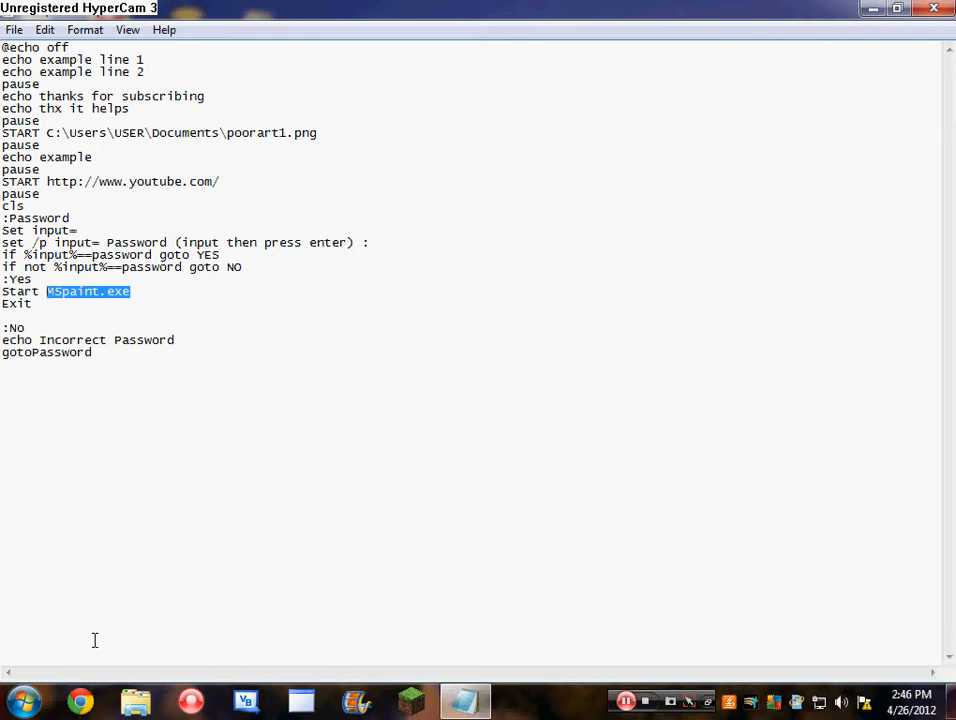
pyautogui.moveTo(168, 352)
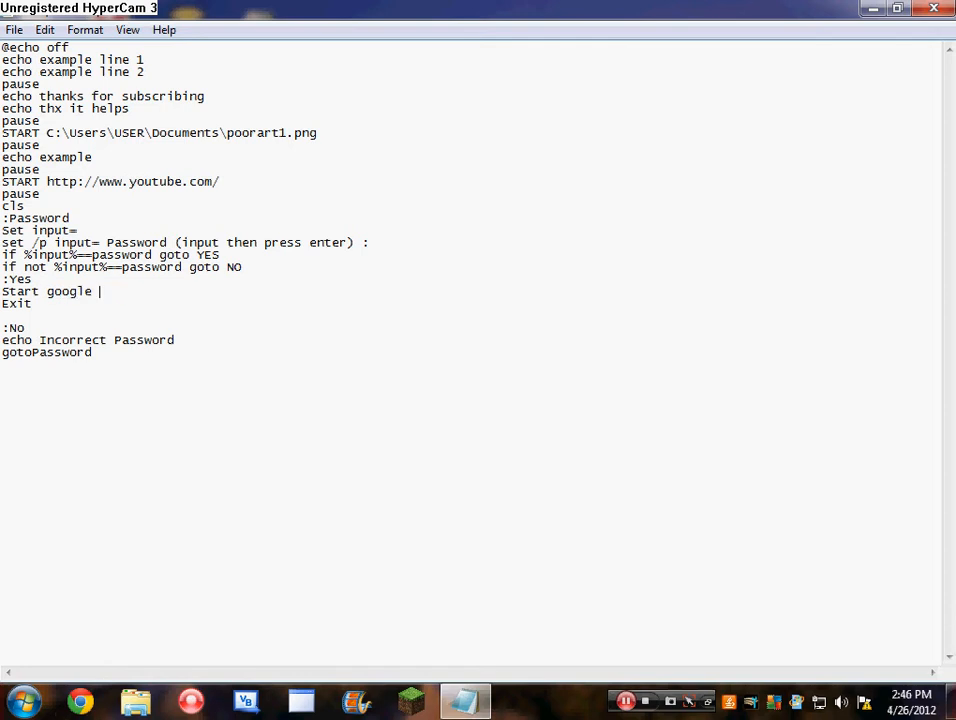
pyautogui.write('chrome')
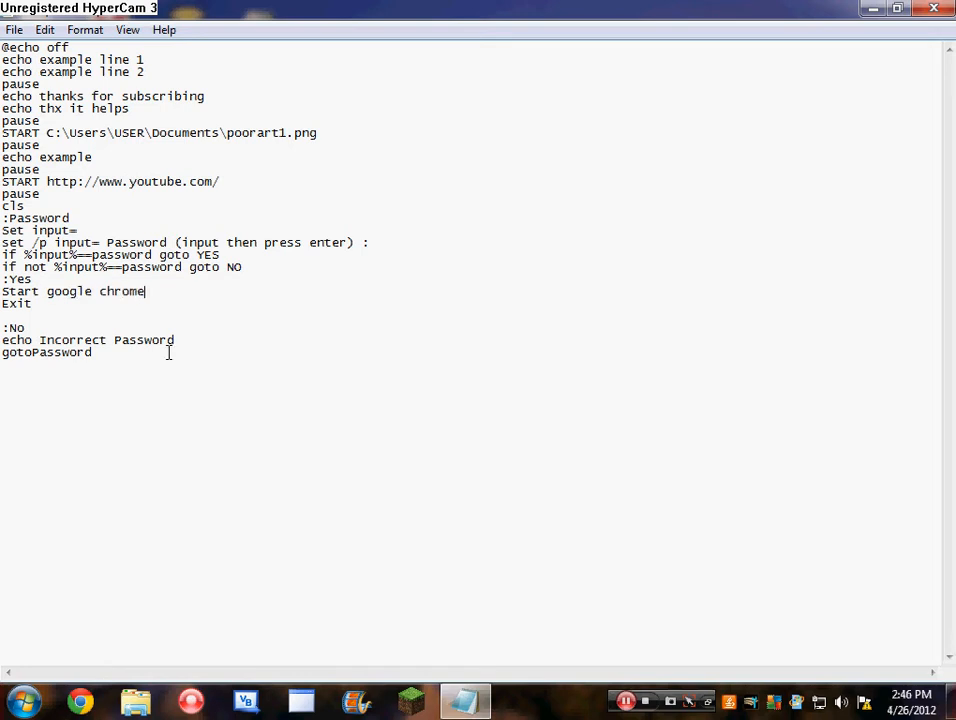
pyautogui.press('BackSpace')
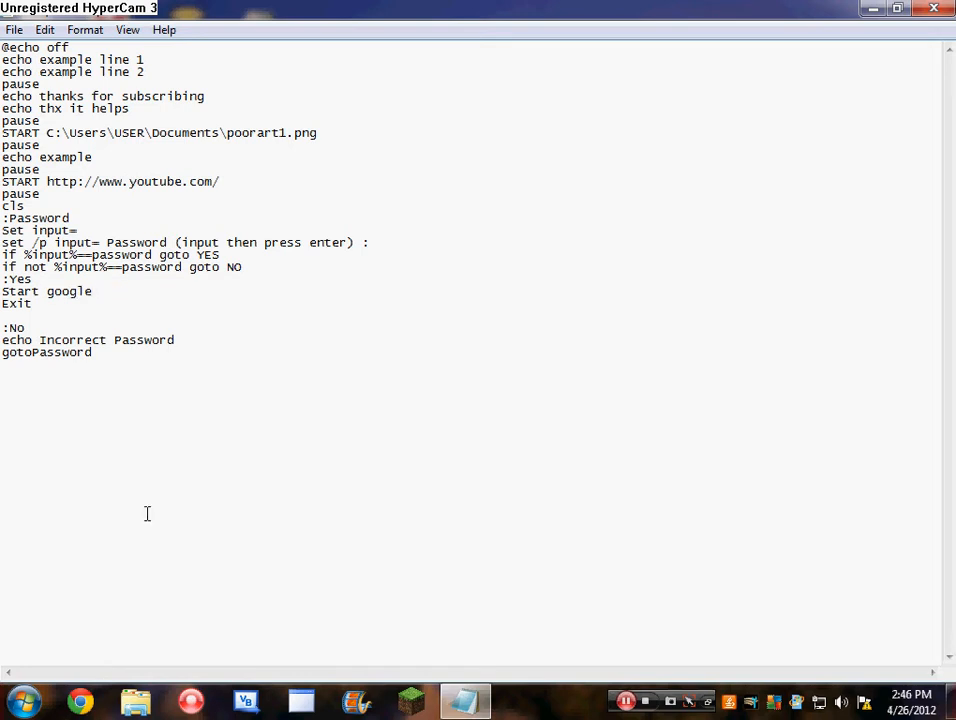
pyautogui.click(18, 700)
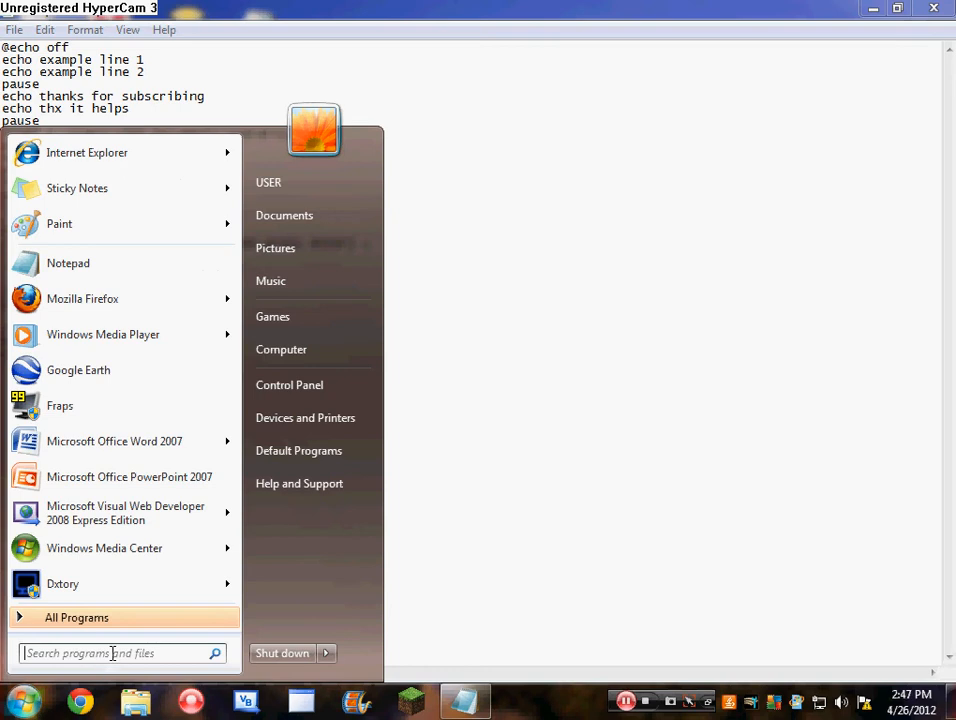
pyautogui.write('googled')
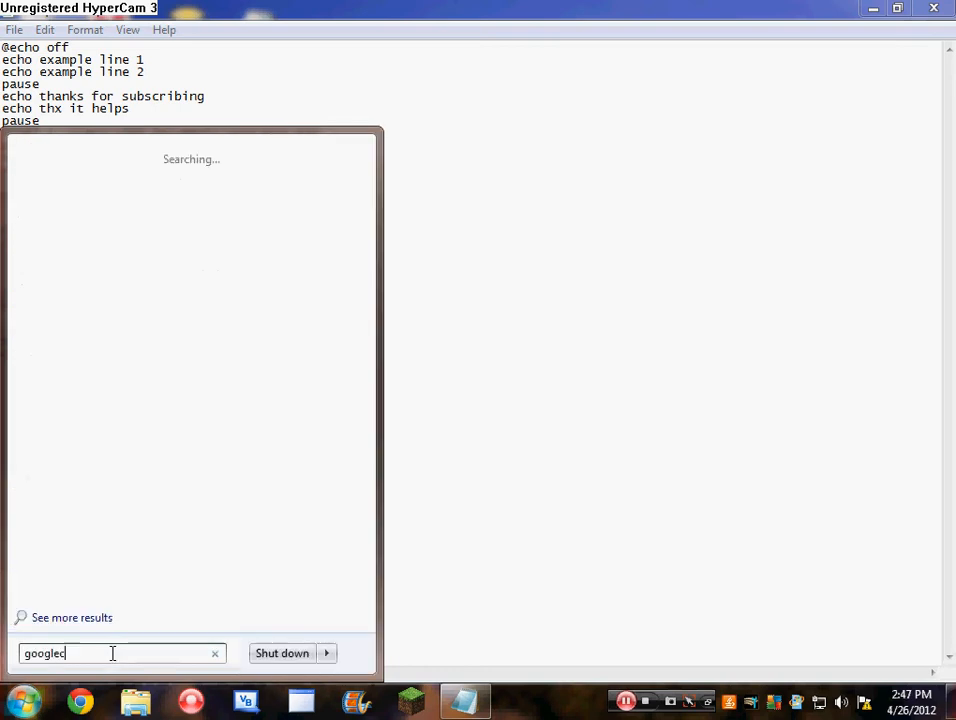
pyautogui.write('hr')
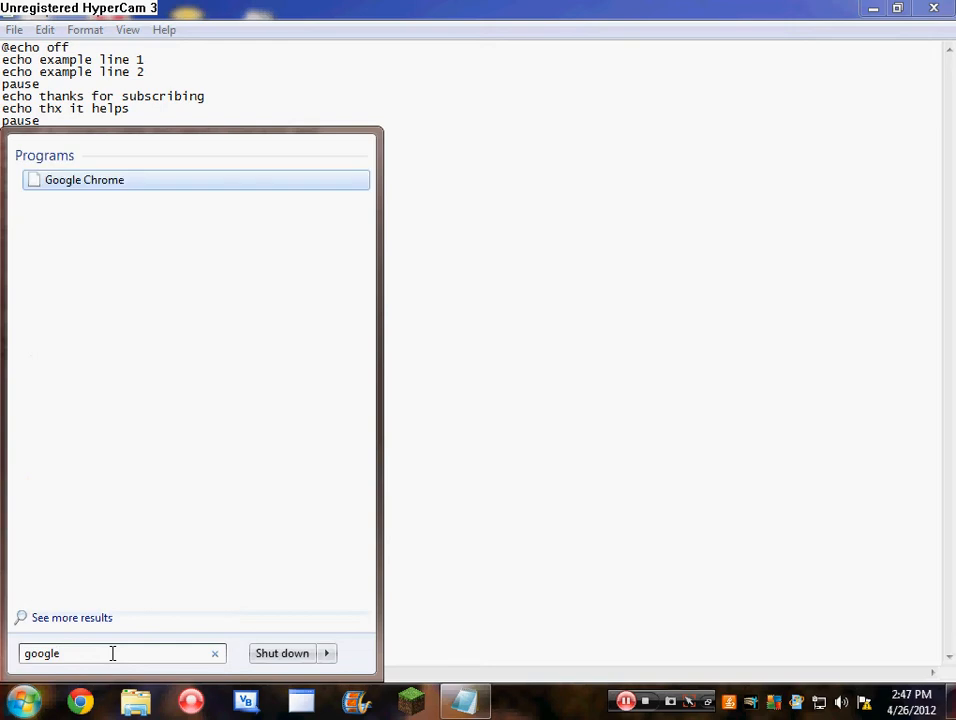
pyautogui.write('chrome')
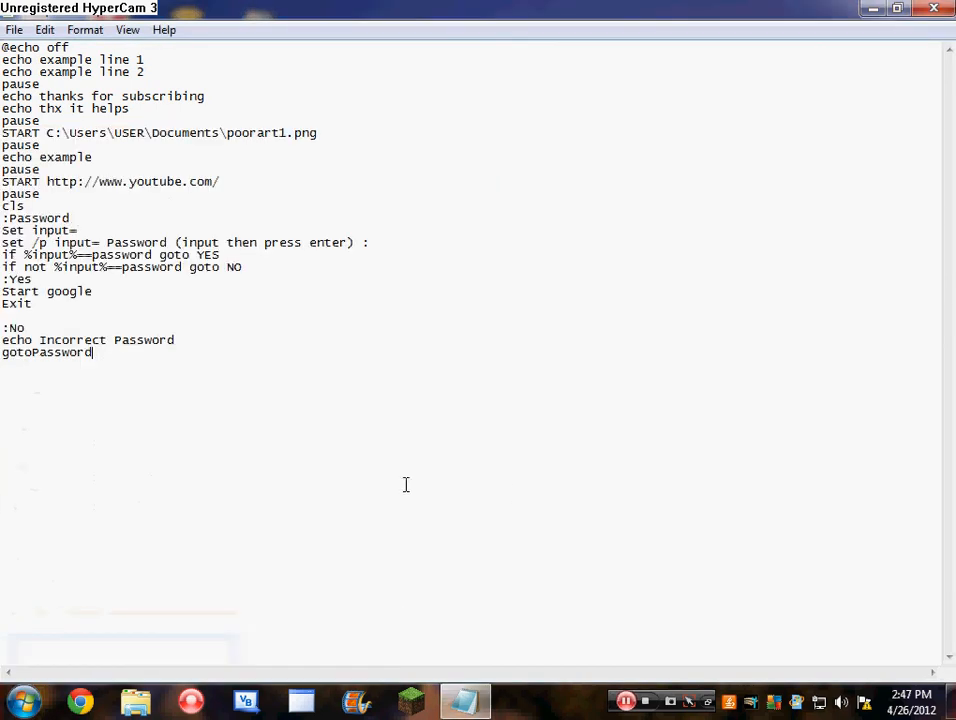
pyautogui.moveTo(116, 292)
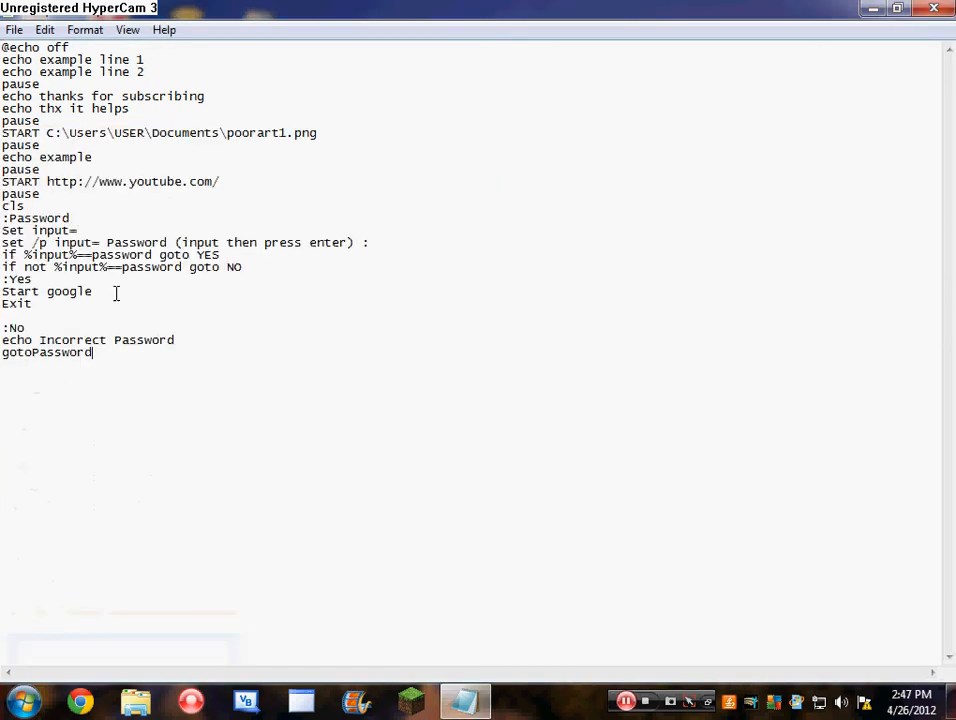
# - Change the :Yes launch line back to 'Start MSpaint.exe' instead of google
pyautogui.doubleClick(68, 292)
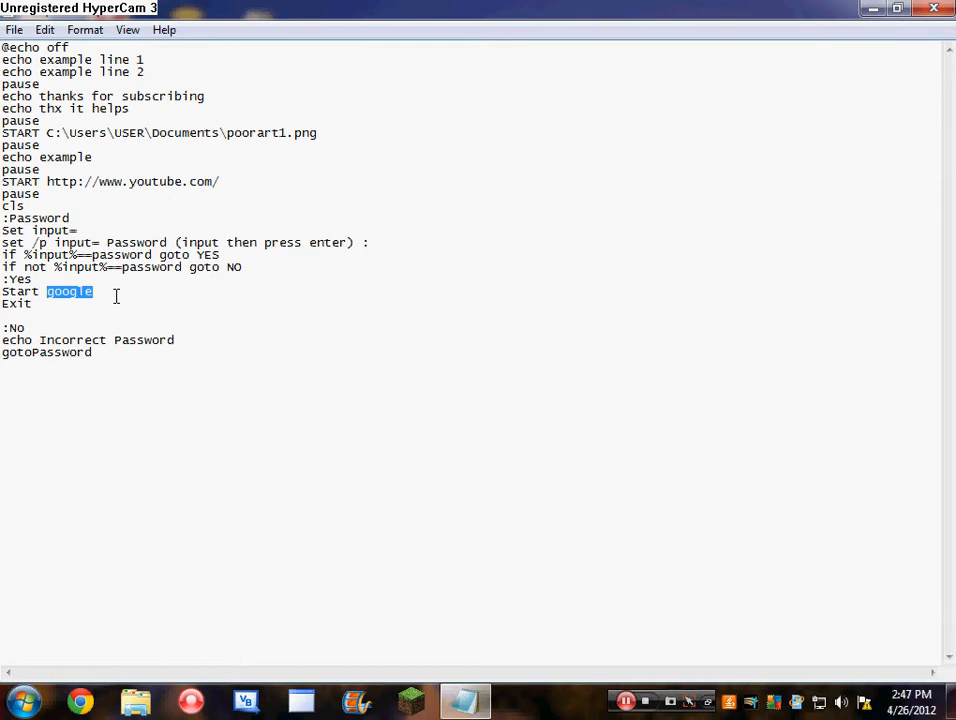
pyautogui.write('a')
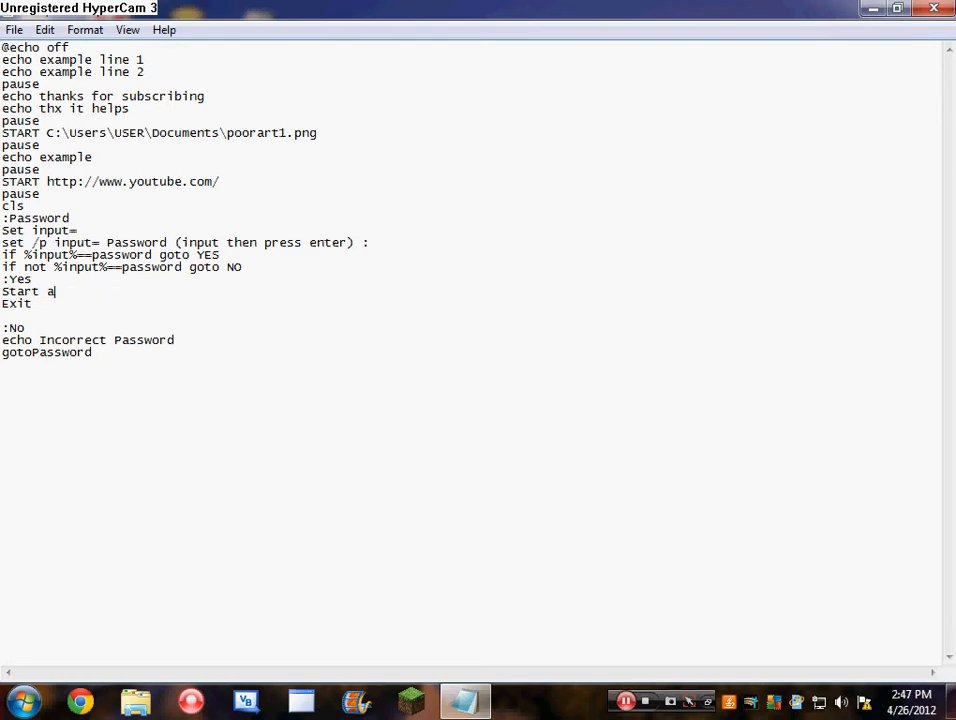
pyautogui.press('Backspace')
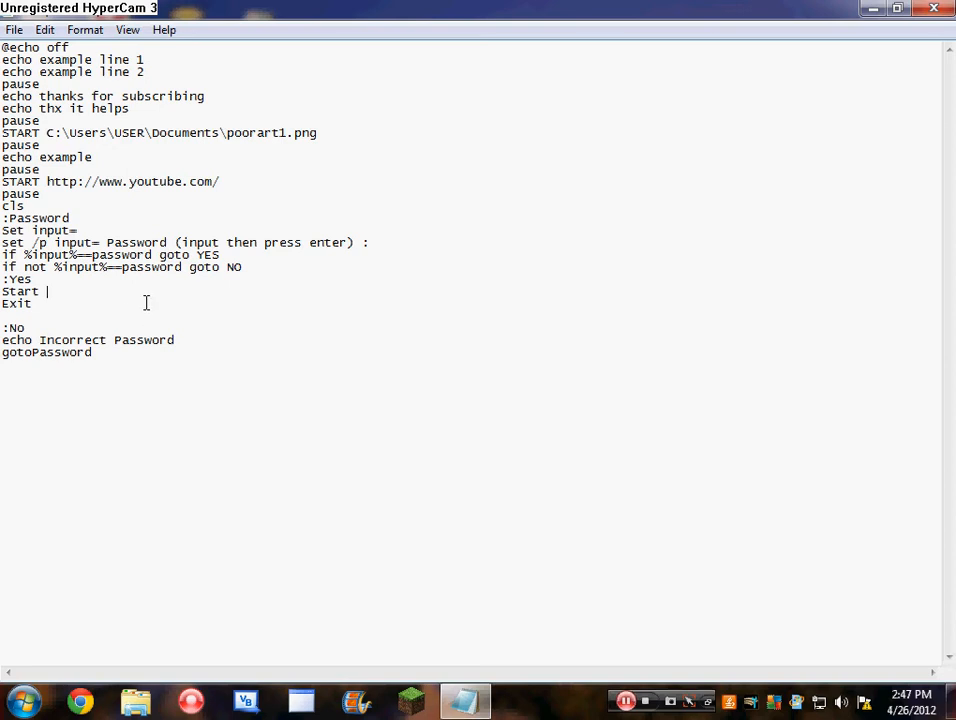
pyautogui.write('M')
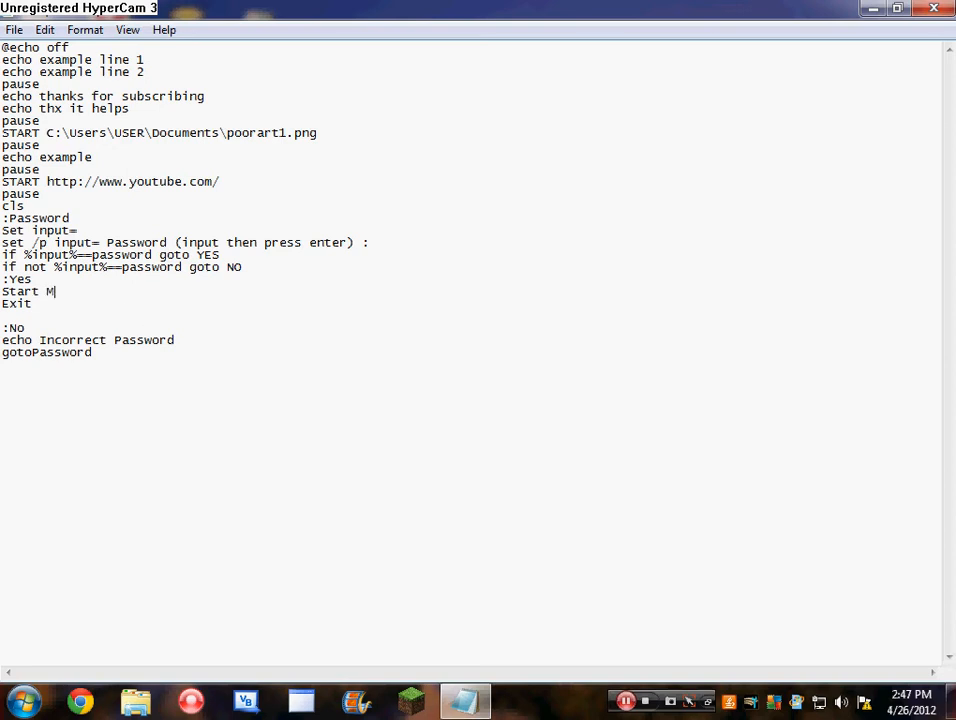
pyautogui.write('Spaint')
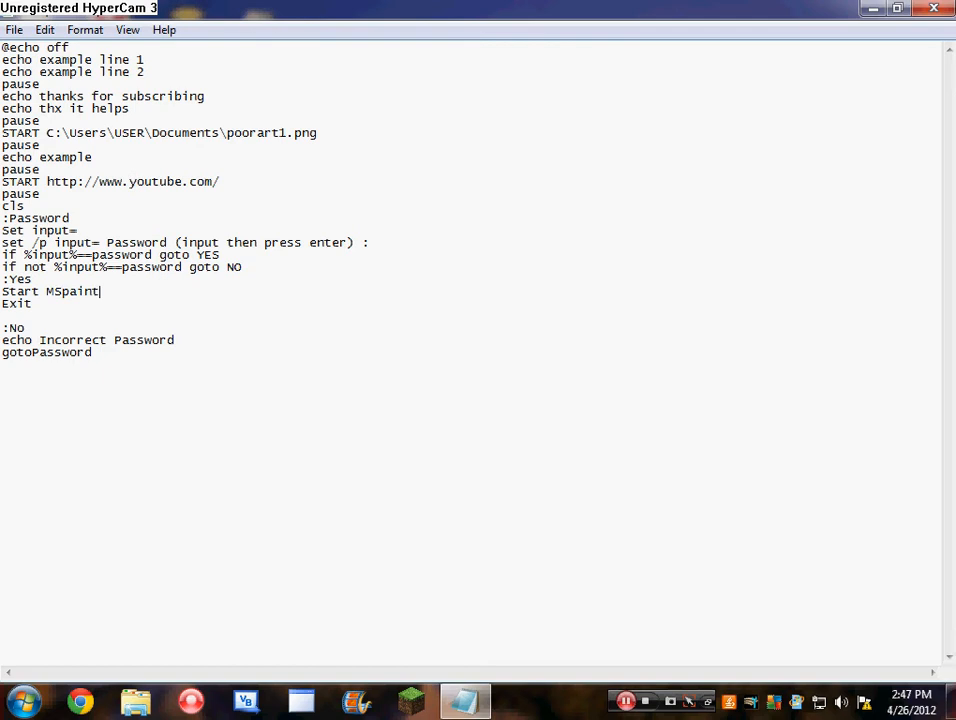
pyautogui.write('.exe')
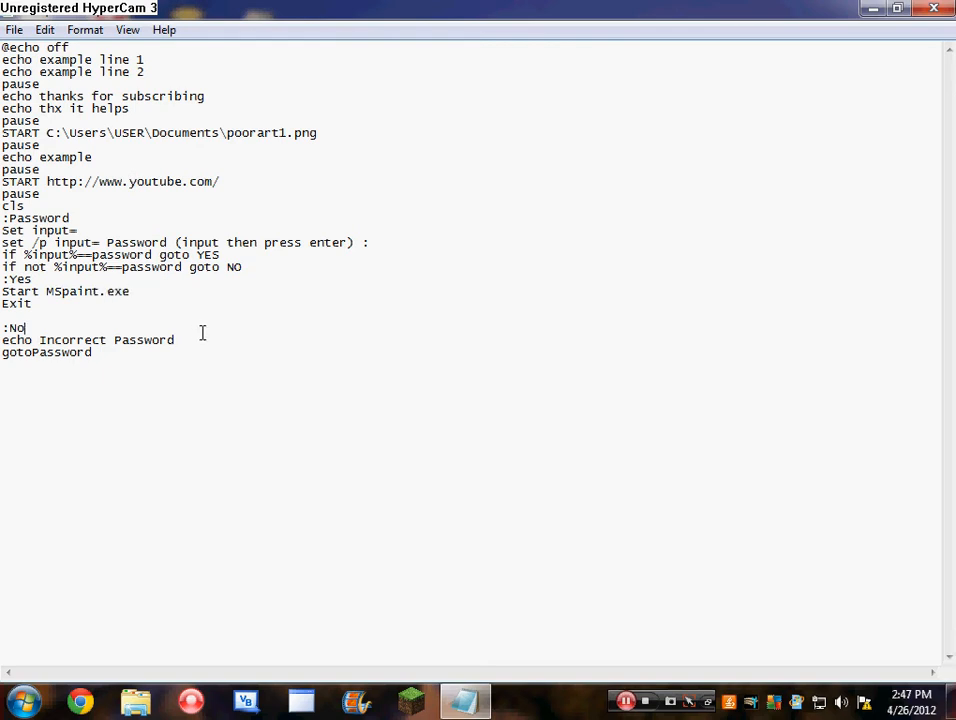
# - Review the :No section's 'echo Incorrect Password' and 'goto Password' lines
pyautogui.doubleClick(62, 352)
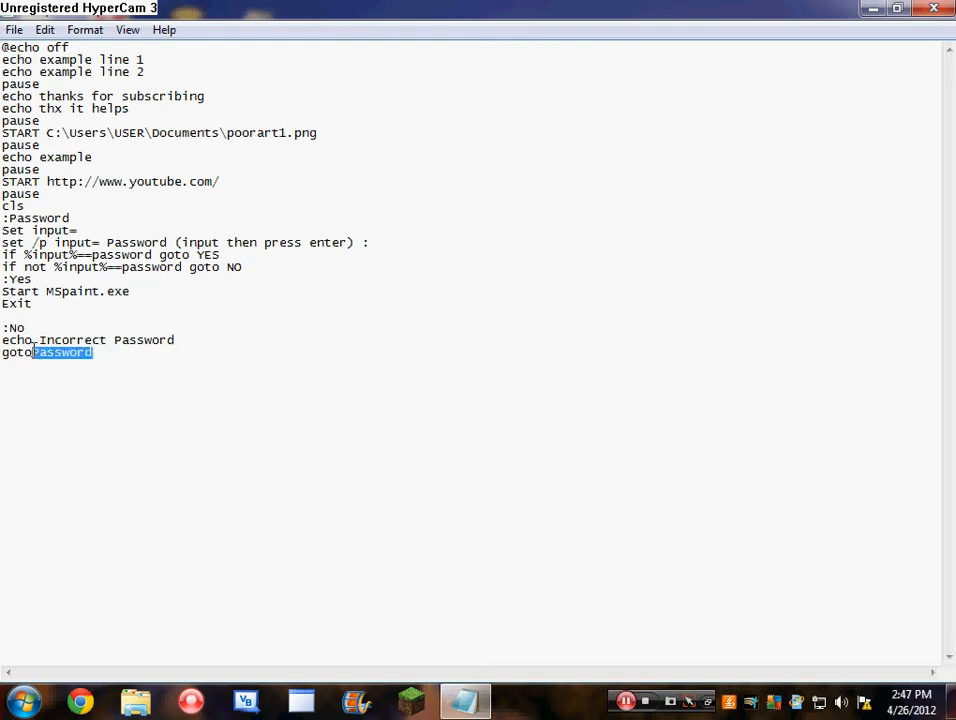
pyautogui.click(120, 352)
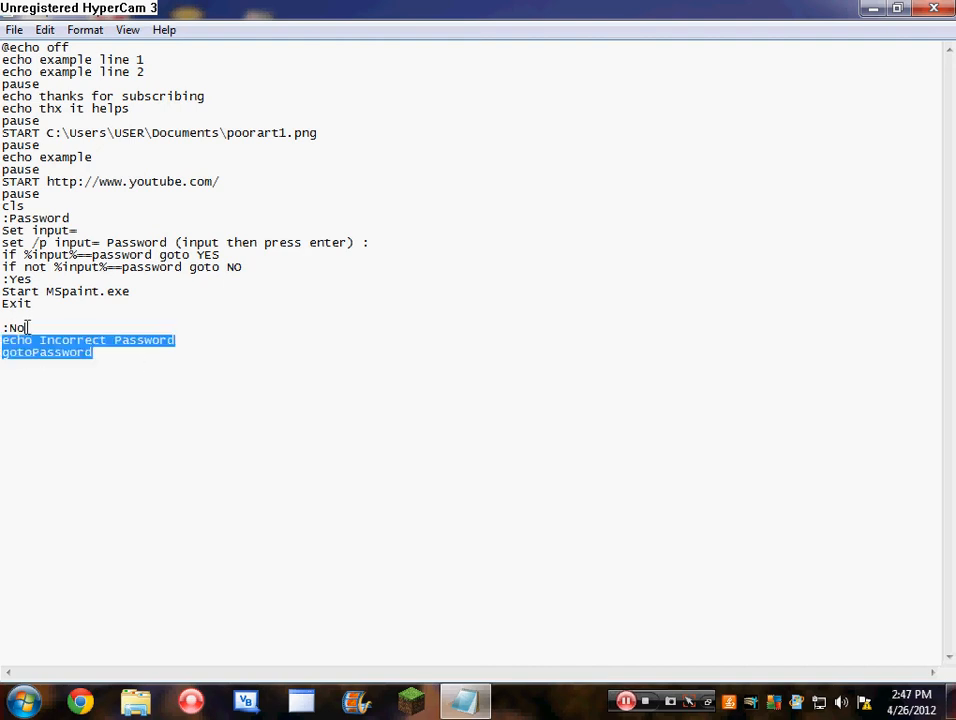
pyautogui.click(126, 358)
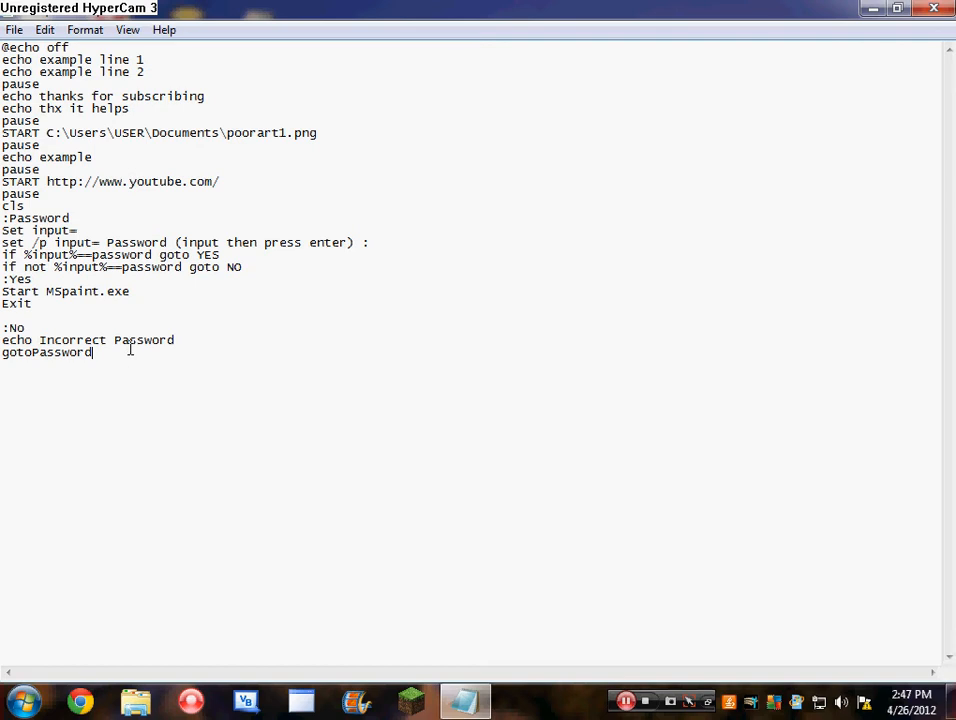
pyautogui.click(78, 230)
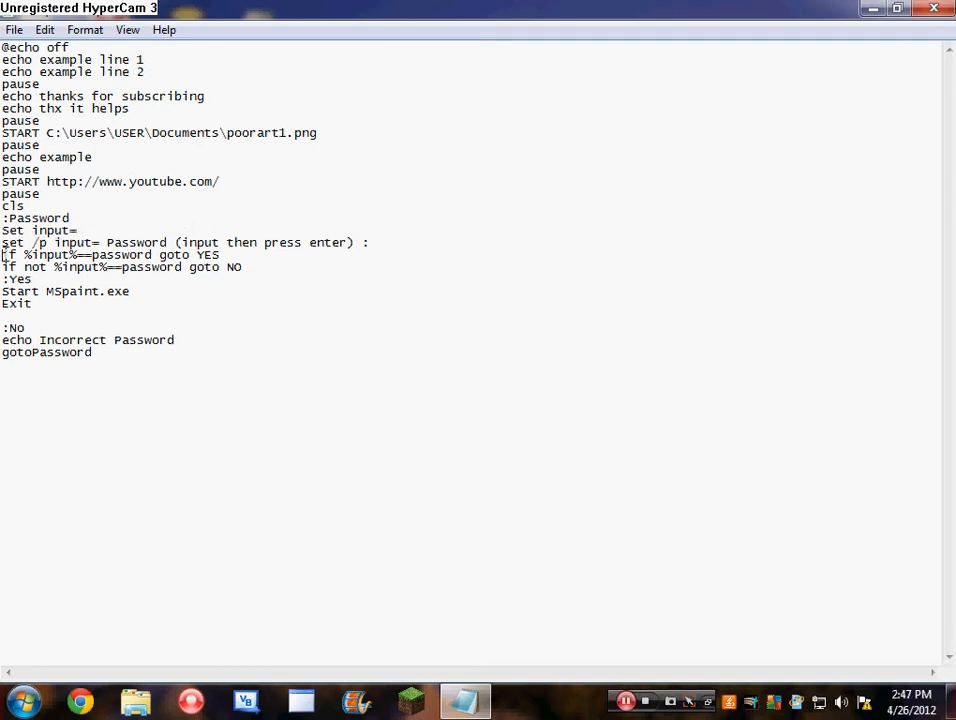
pyautogui.tripleClick(184, 242)
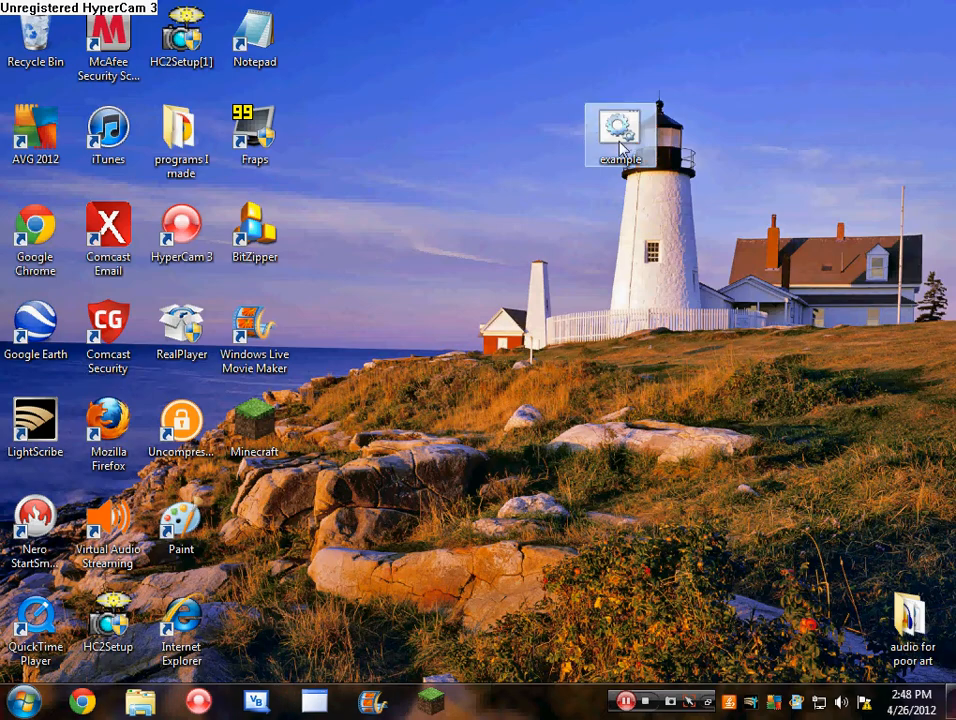
pyautogui.doubleClick(620, 130)
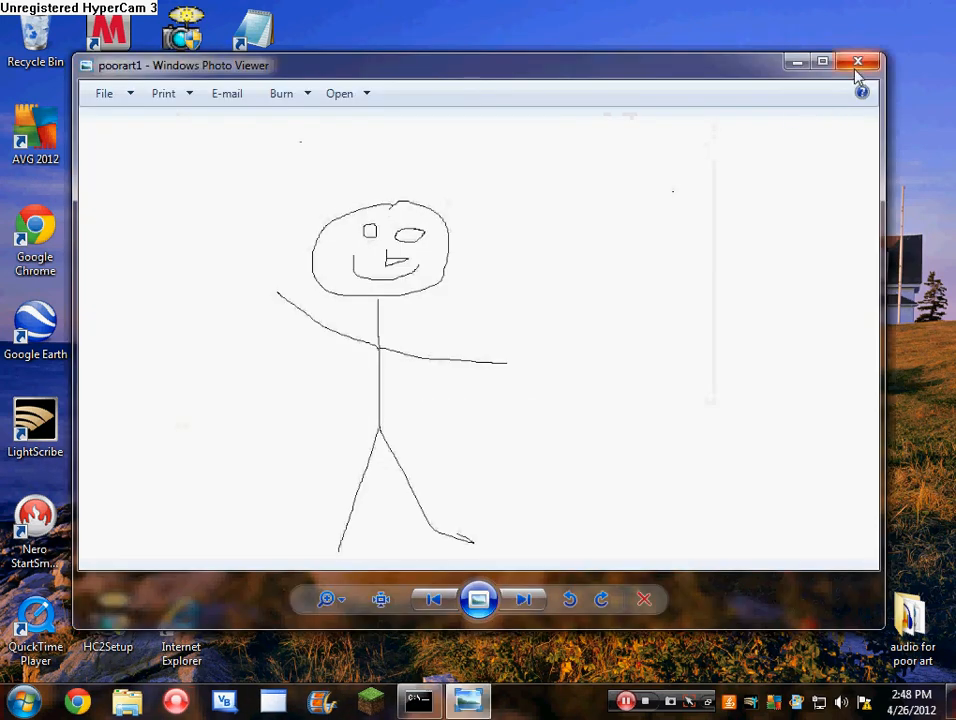
pyautogui.click(856, 60)
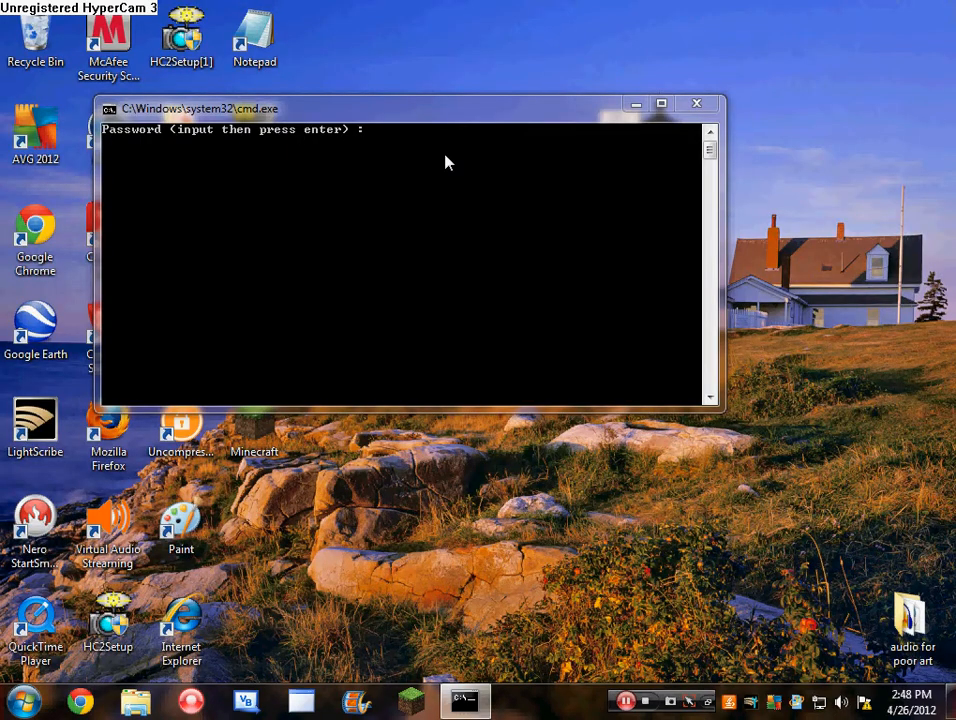
pyautogui.write('pa')
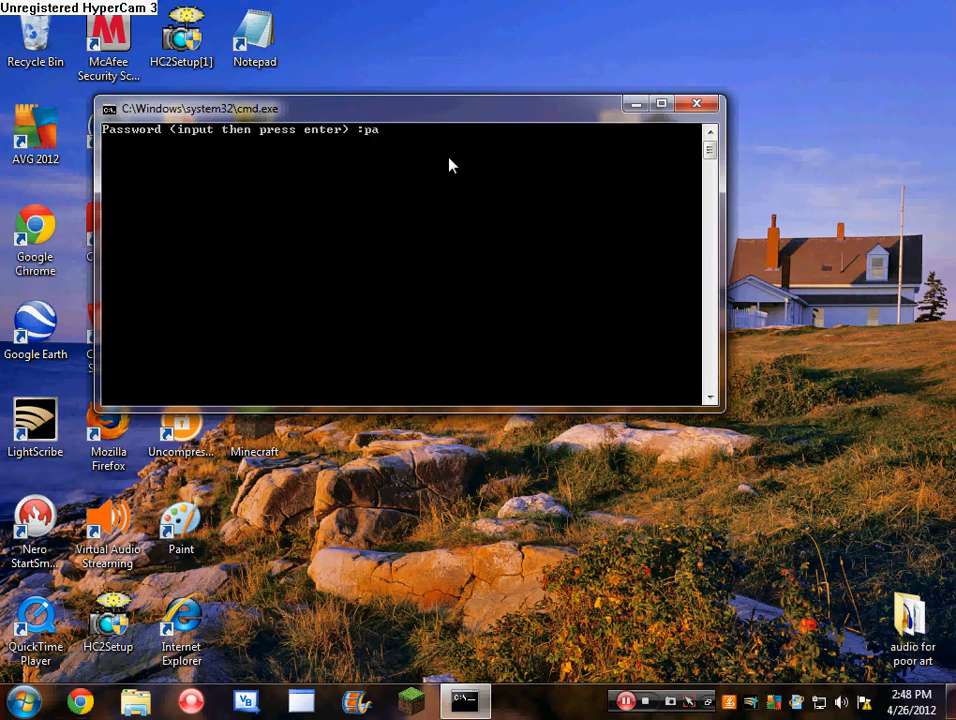
pyautogui.write('ssword')
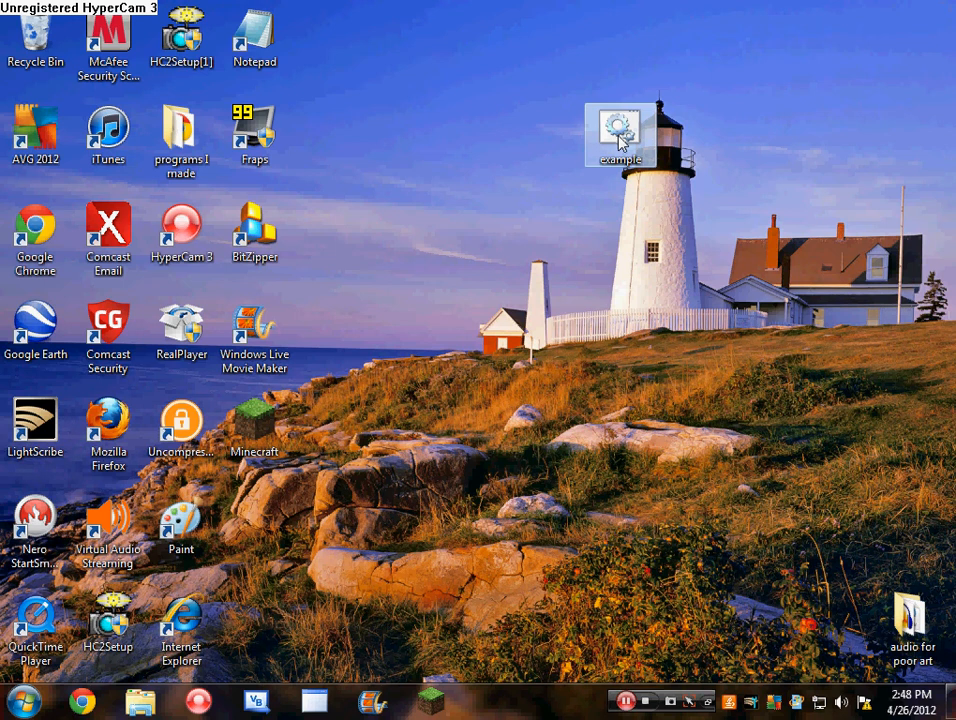
# - Run example.bat again and close the console at the password prompt without answering
pyautogui.doubleClick(620, 136)
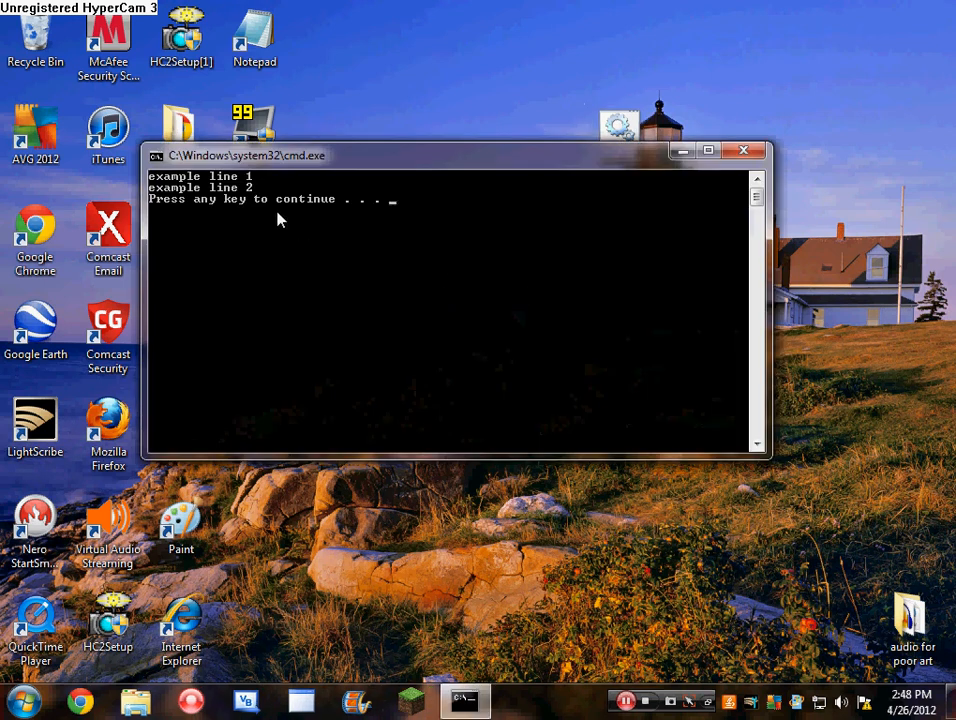
pyautogui.moveTo(432, 266)
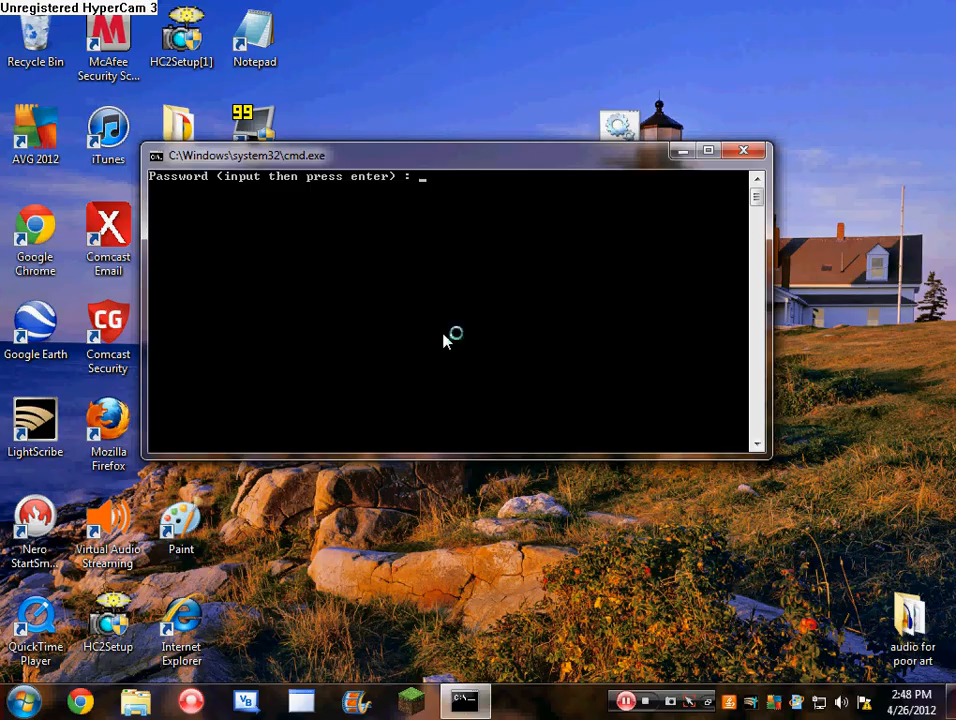
pyautogui.moveTo(536, 208)
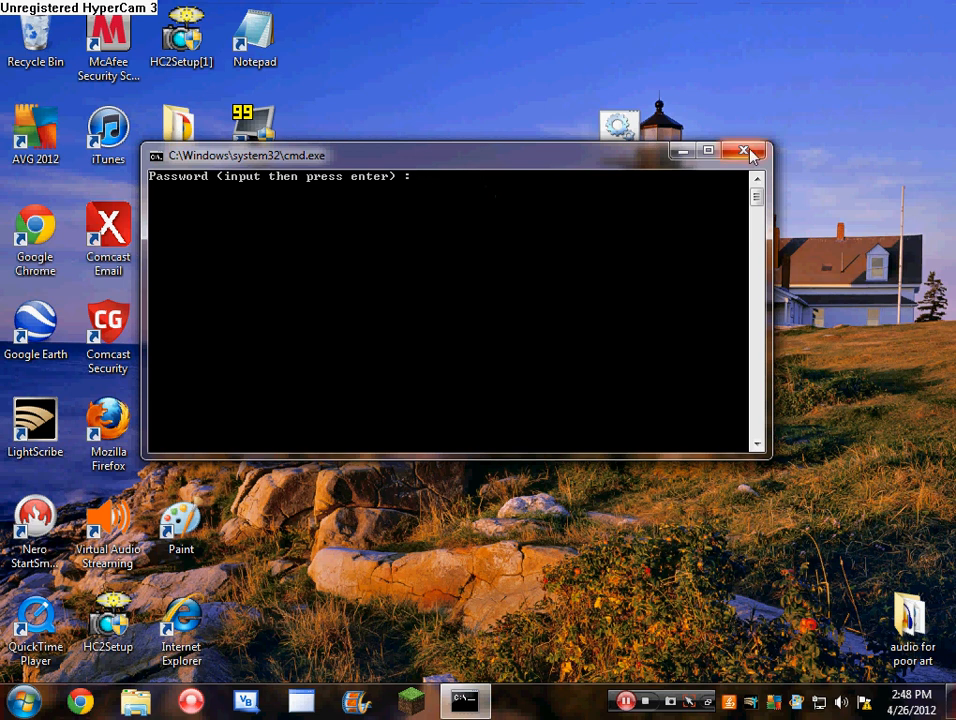
pyautogui.click(744, 152)
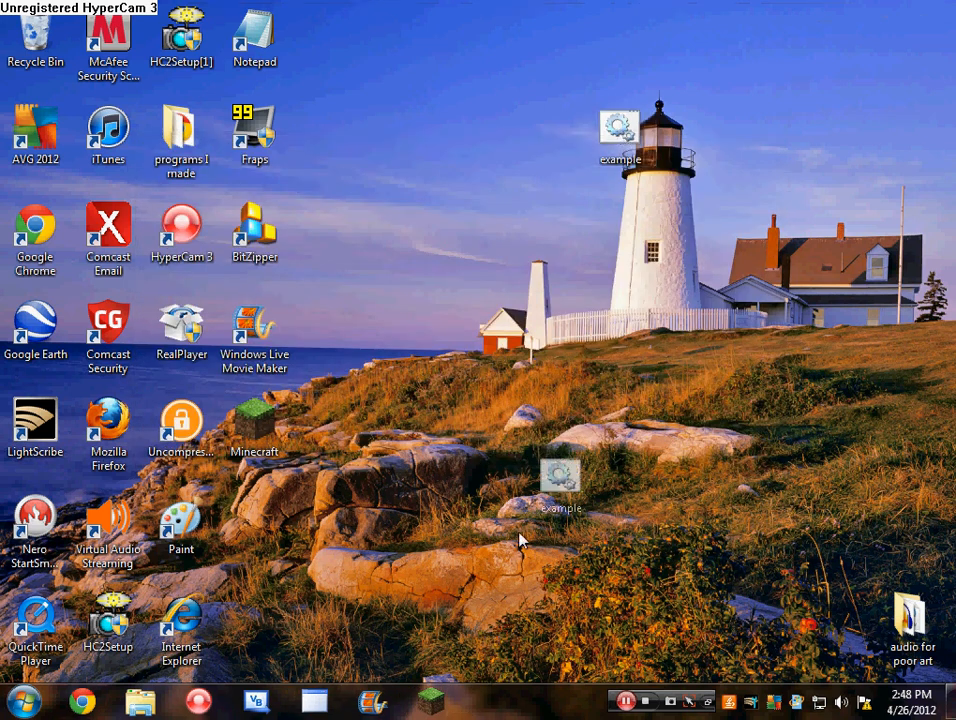
# - Drag the example.bat icon around the desktop and drop it left of the lighthouse
pyautogui.moveTo(560, 486); pyautogui.dragTo(256, 524)
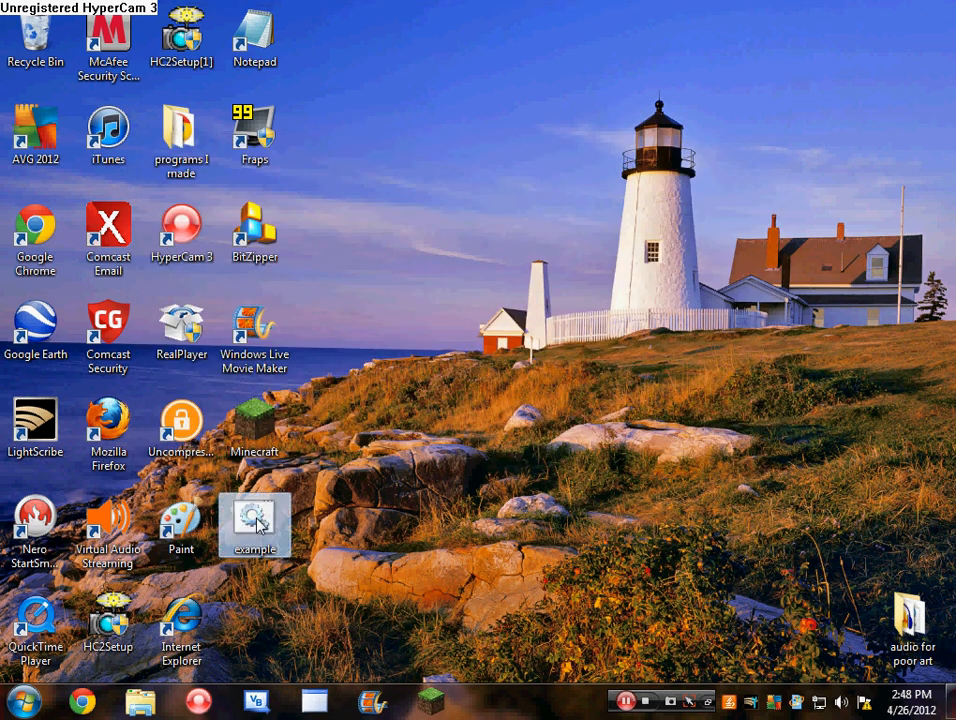
pyautogui.moveTo(244, 600)
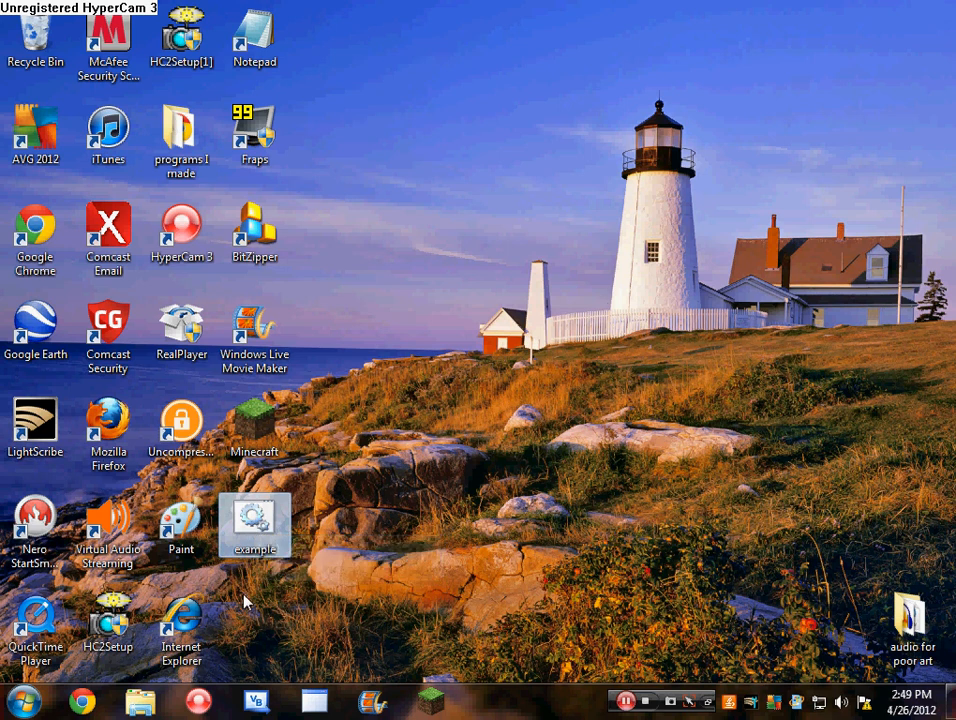
pyautogui.moveTo(254, 524); pyautogui.dragTo(400, 524)
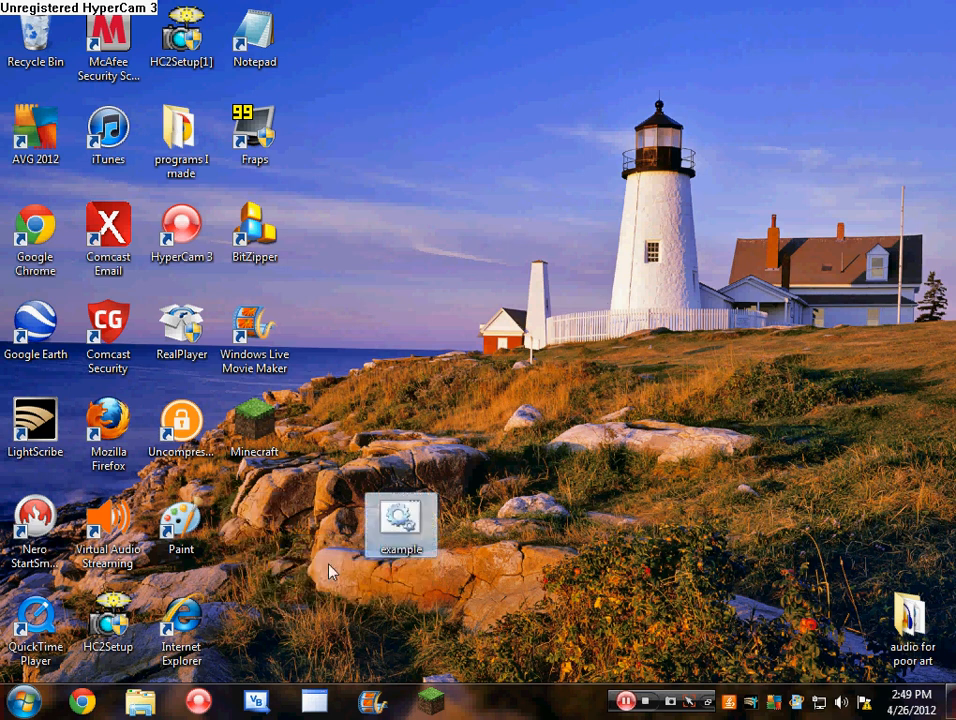
pyautogui.moveTo(400, 524); pyautogui.dragTo(768, 328)
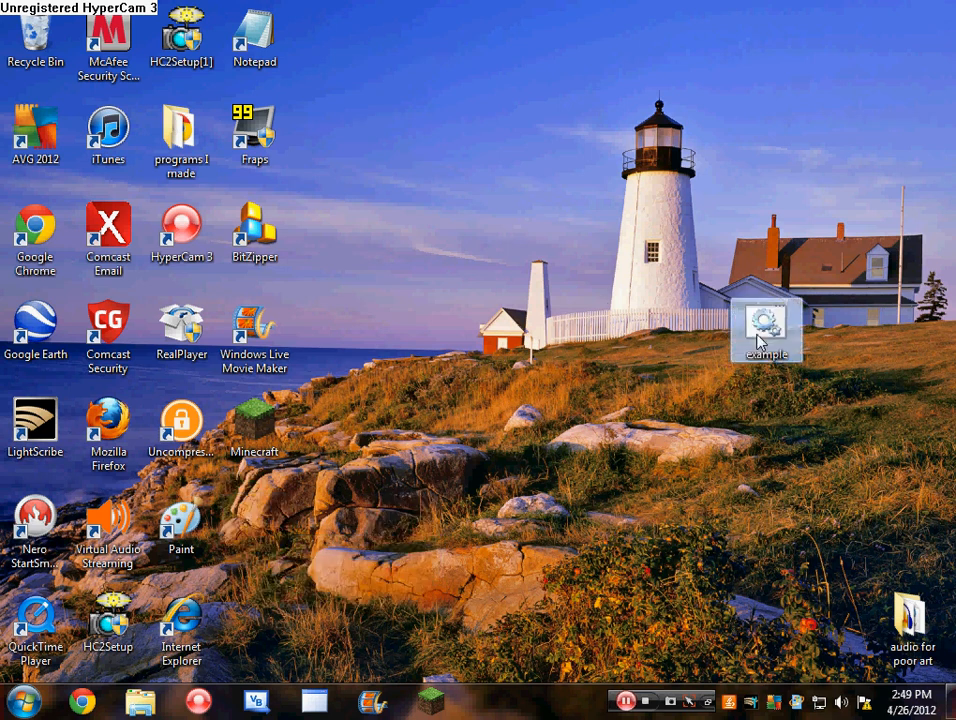
pyautogui.moveTo(768, 330); pyautogui.dragTo(356, 500)
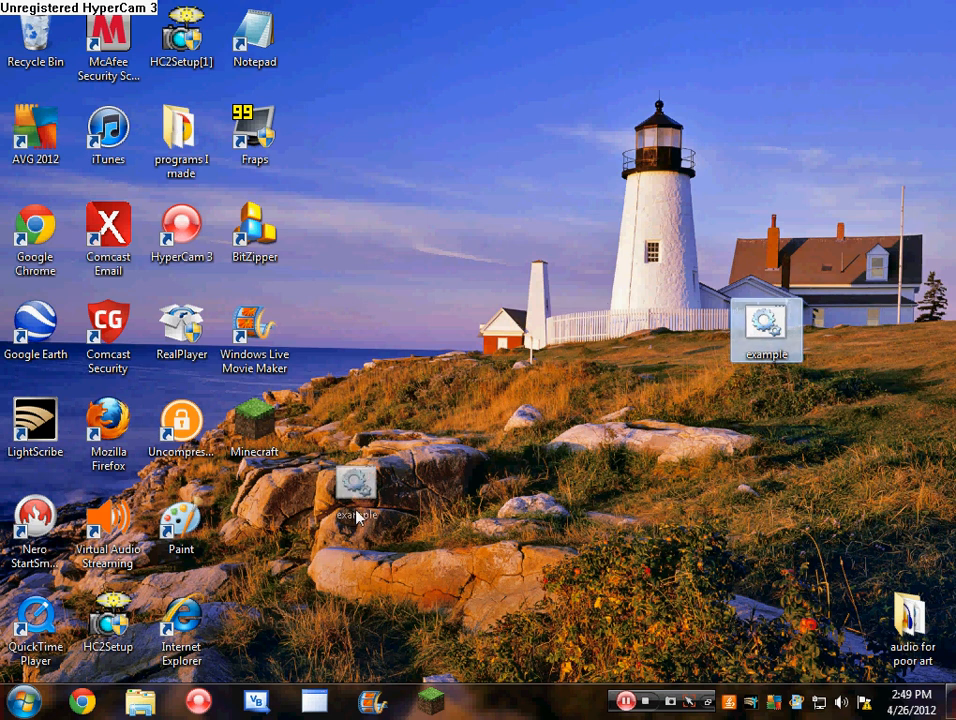
pyautogui.moveTo(768, 330); pyautogui.dragTo(256, 520)
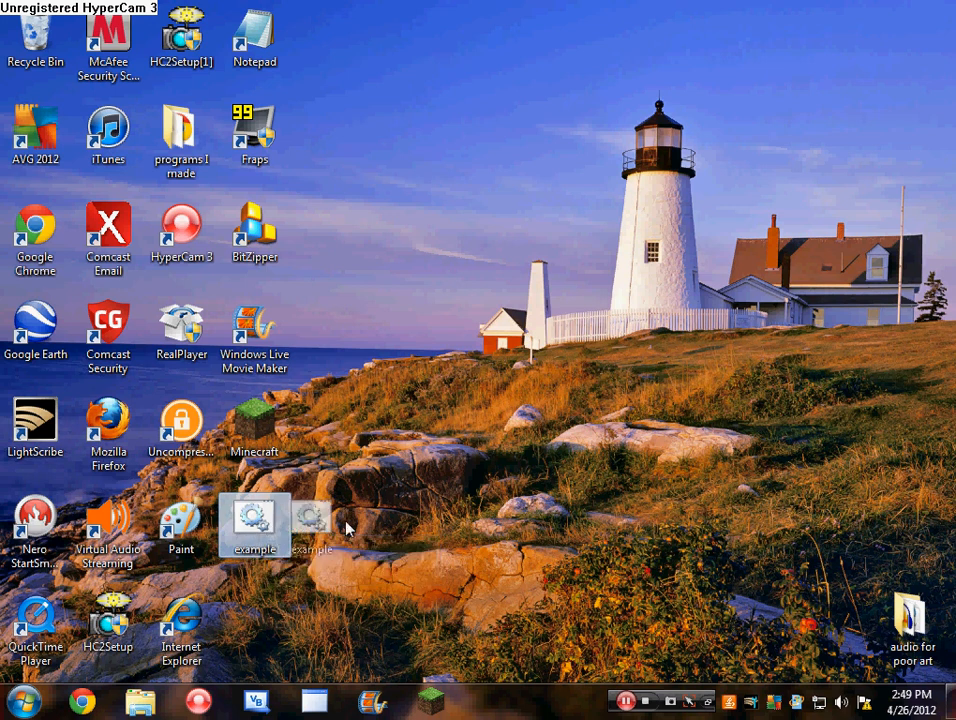
pyautogui.moveTo(252, 524); pyautogui.dragTo(620, 324)
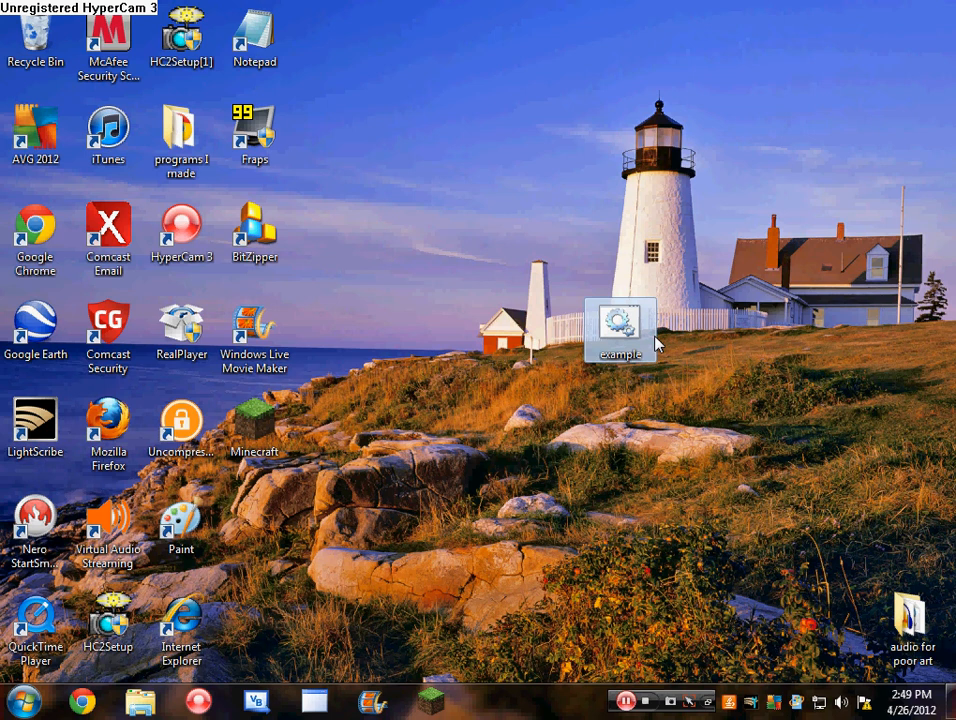
pyautogui.moveTo(620, 328); pyautogui.dragTo(912, 36)
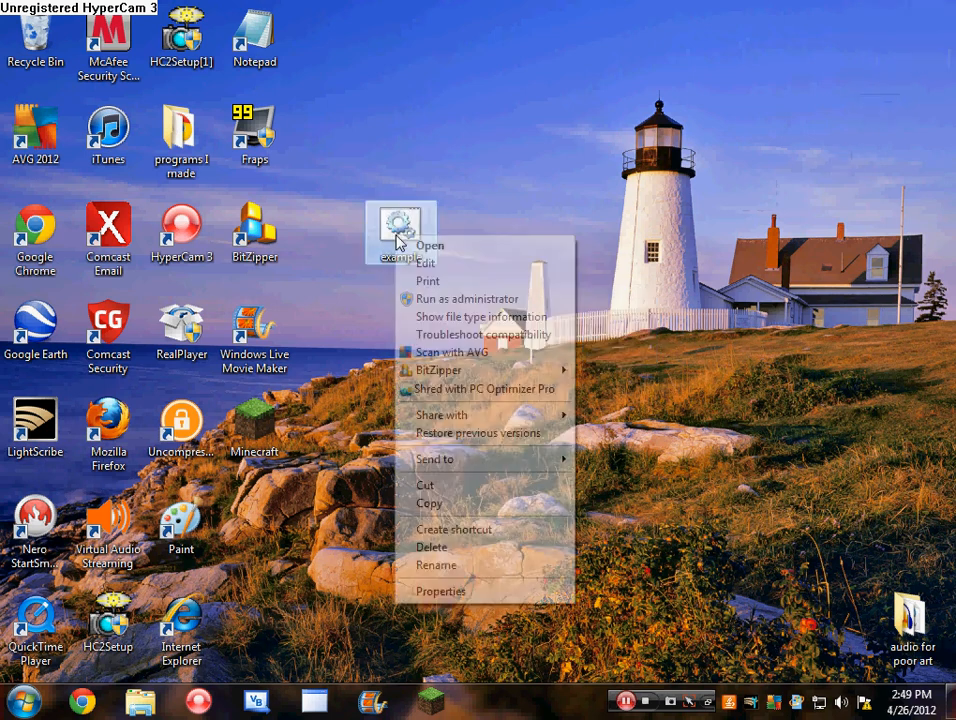
pyautogui.click(428, 244)
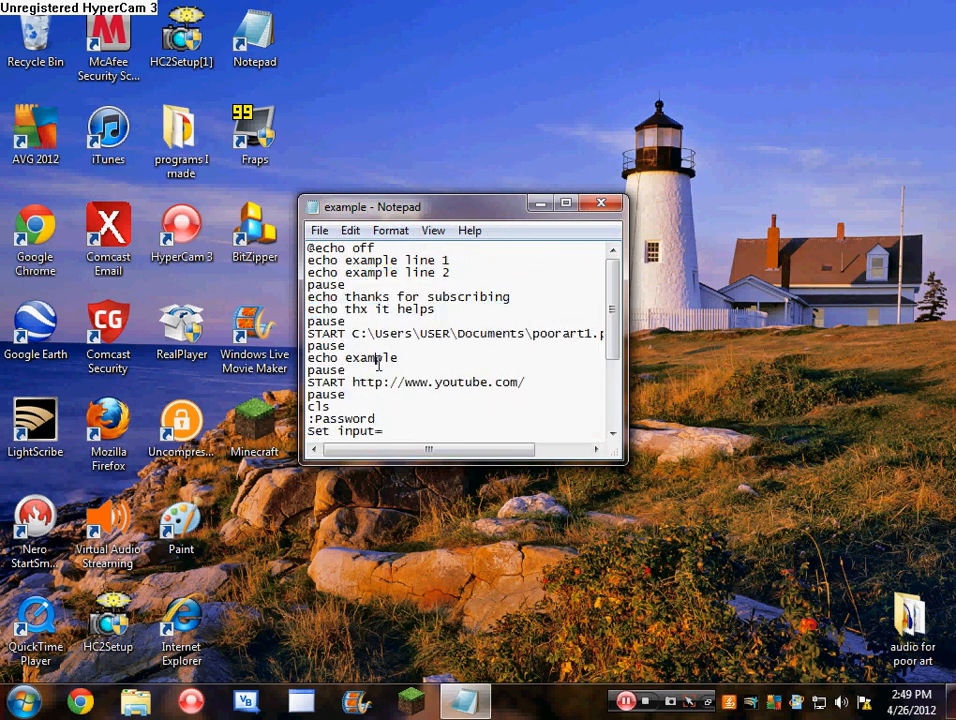
pyautogui.click(600, 204)
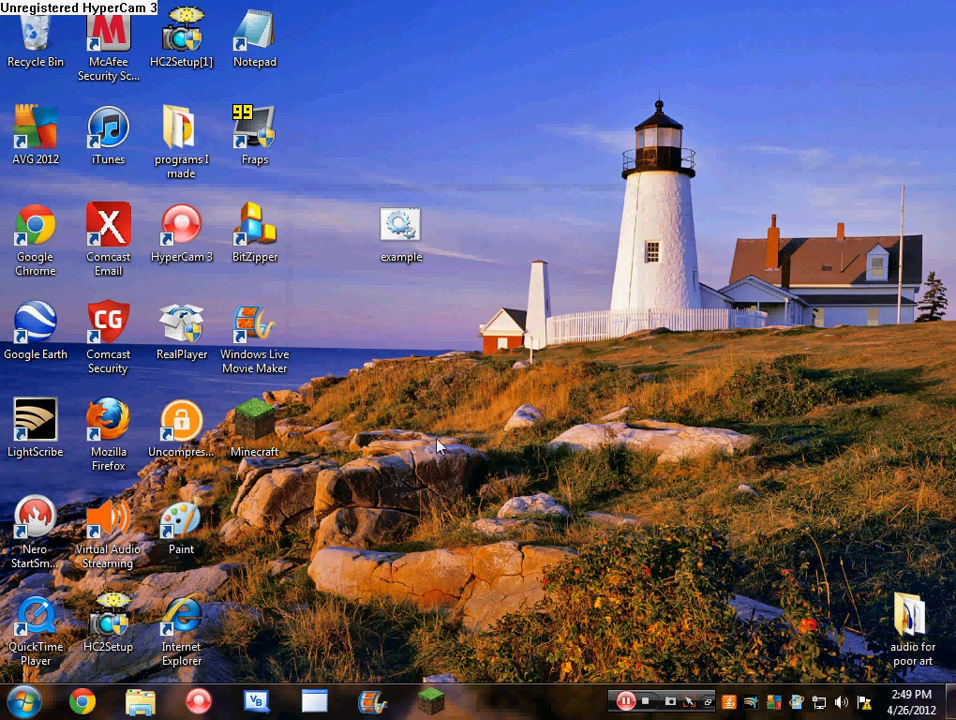
pyautogui.moveTo(650, 696)
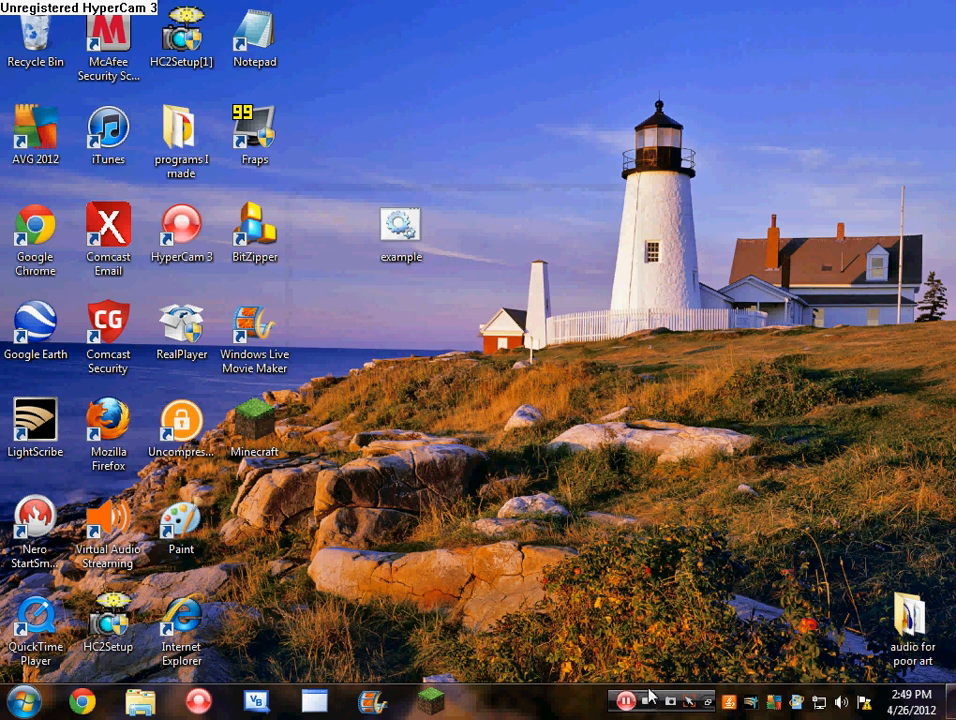